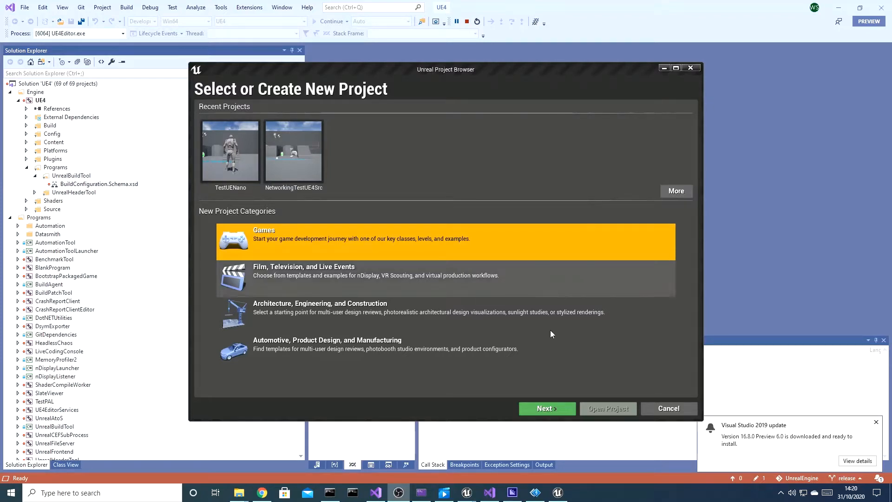
Step: Start a new Games project from the Third Person template
left_click(546, 408)
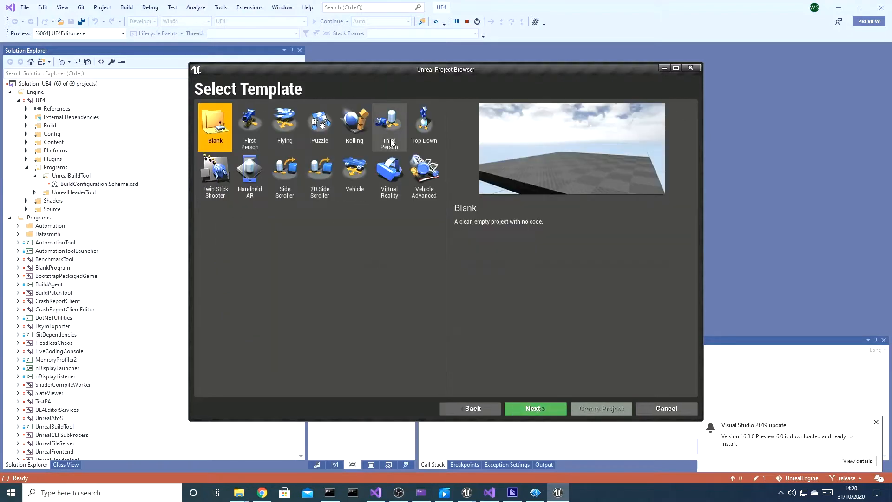
left_click(390, 126)
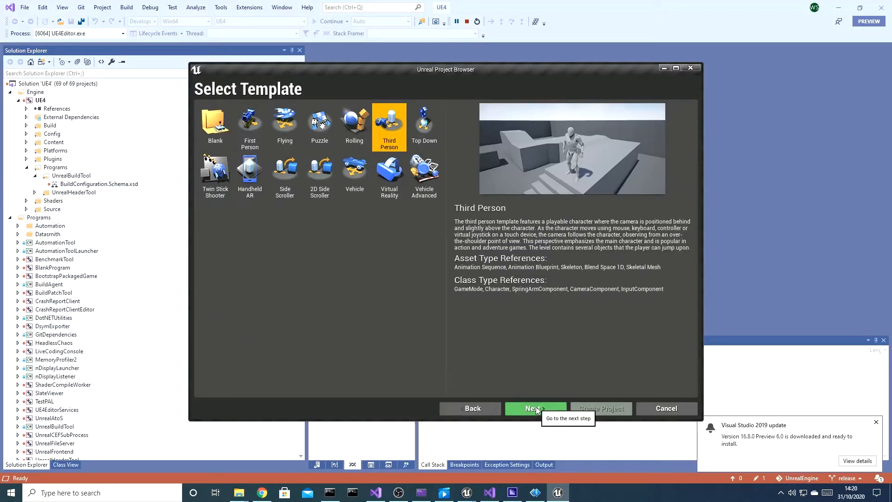
left_click(535, 408)
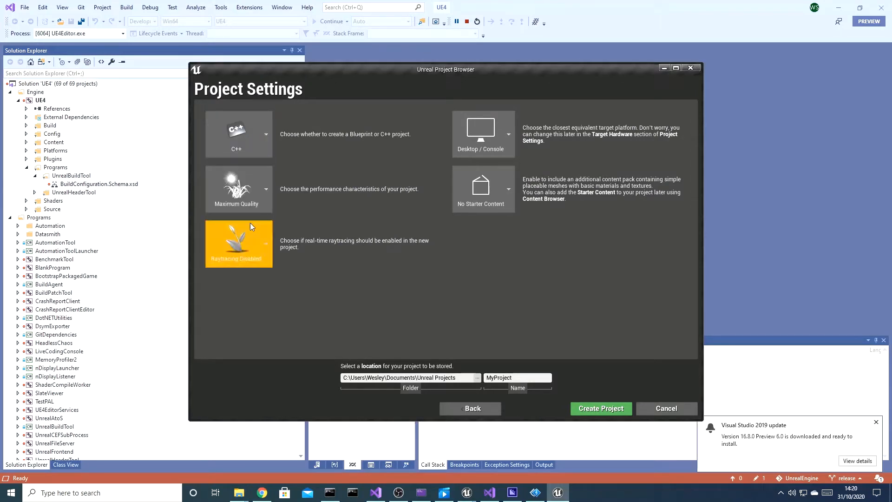
Step: Create it as a C++ project with Scalable 3D or 2D quality named TestNano
left_click(239, 189)
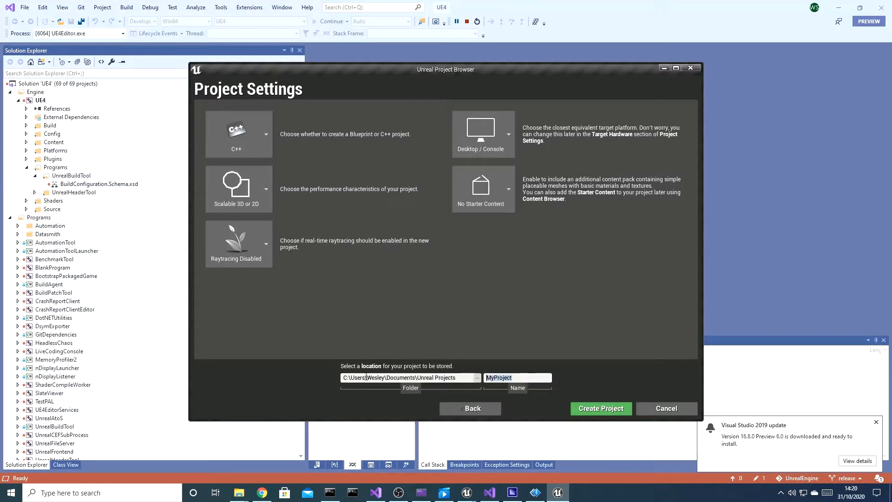
type("TestN")
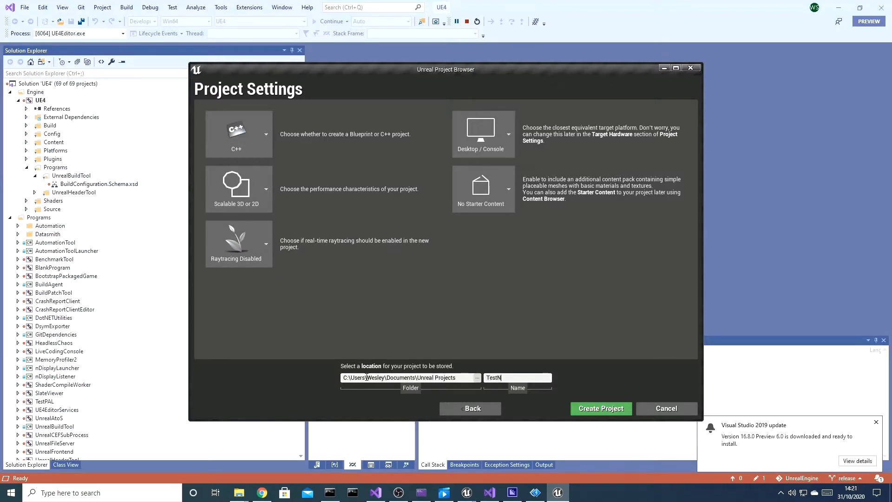
left_click(601, 408)
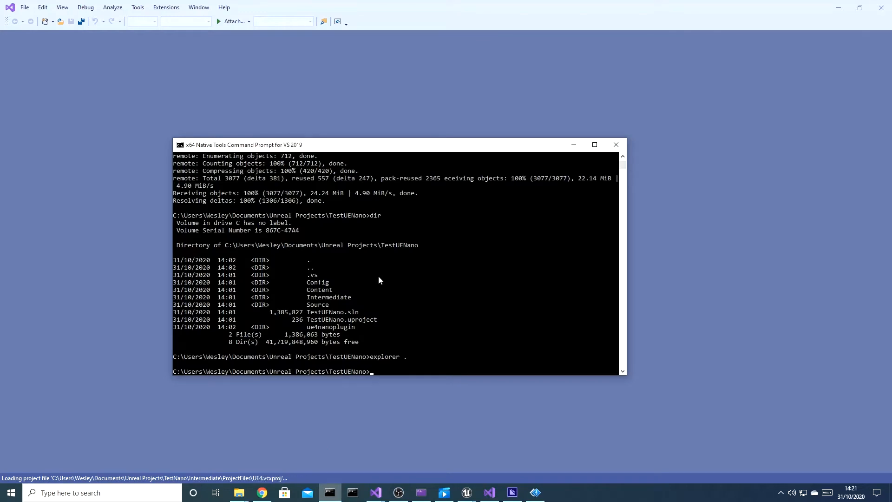
Step: Navigate the command prompt into the UENano\TestNano project folder
type("cd ../")
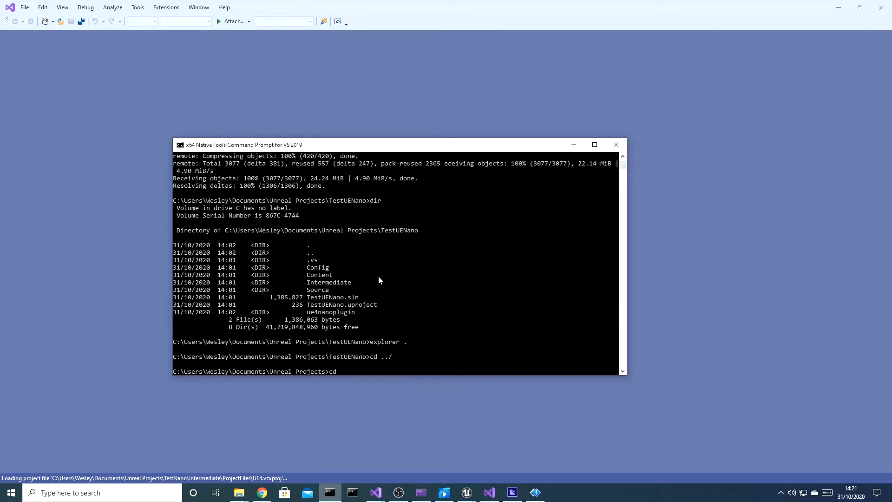
type("UENano")
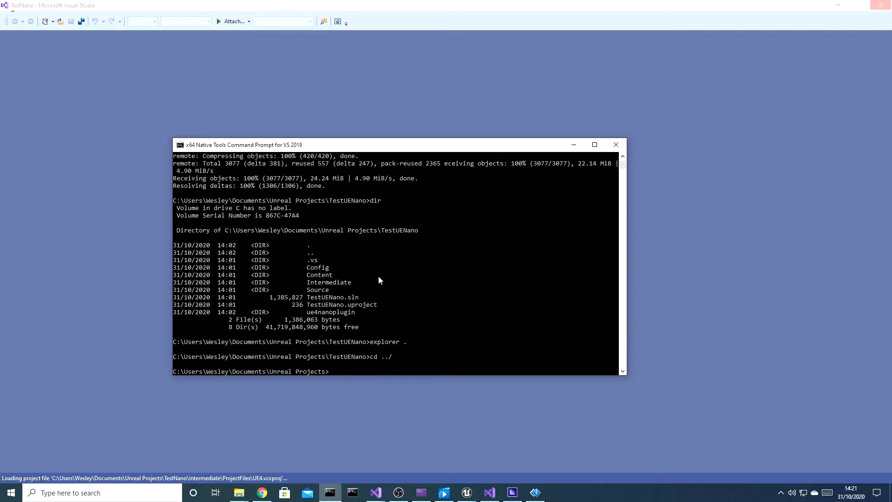
type("cd TestNano")
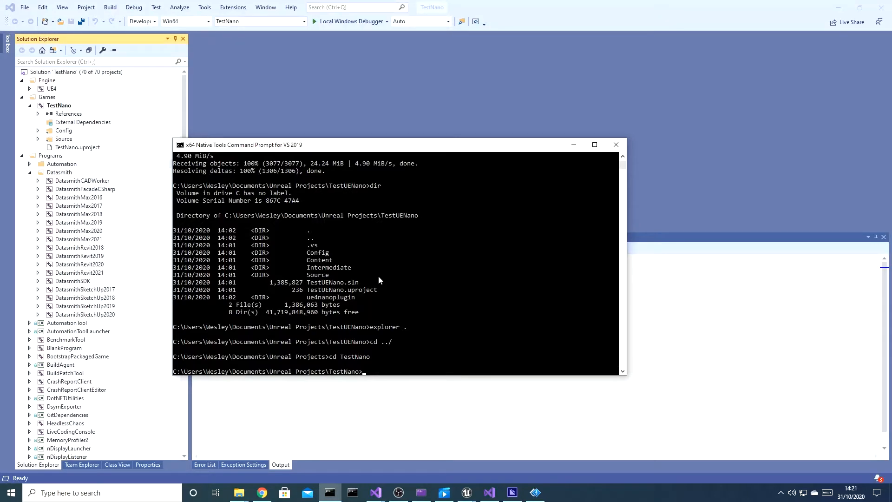
Step: Clone the wezrule ue4nanoplugin GitHub repository into the project folder
type("git clone h")
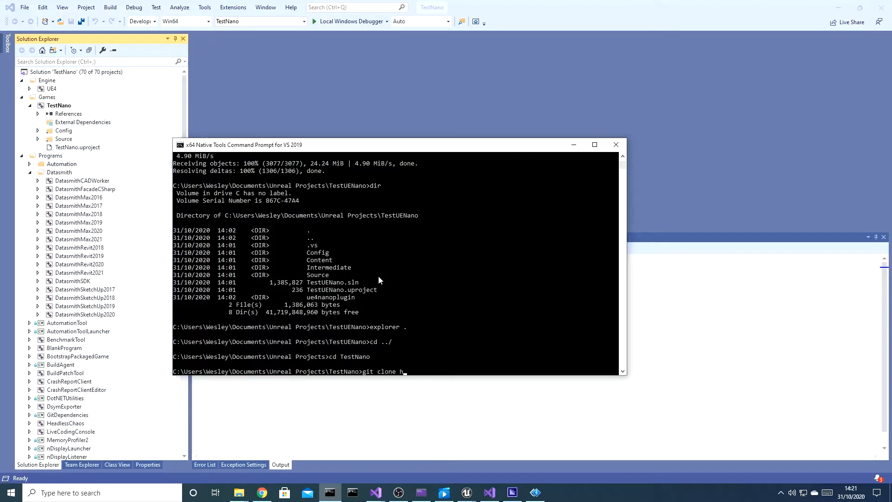
type("ttps://github.com/")
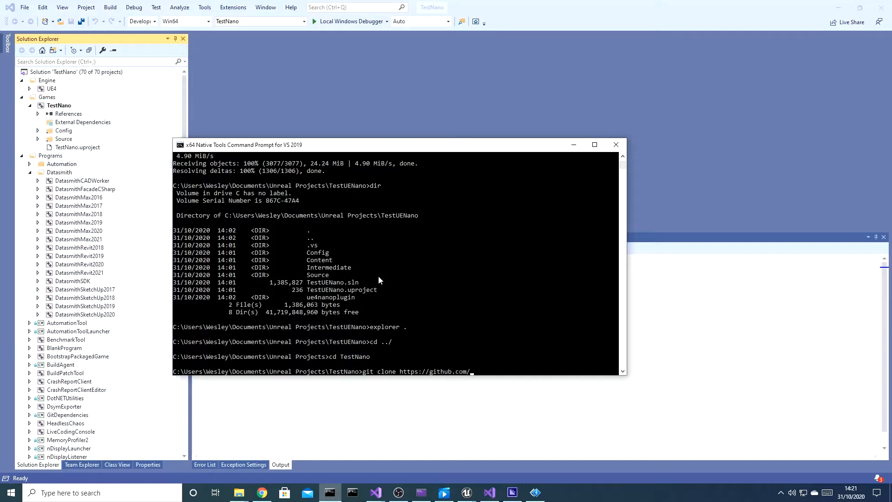
type("wezrule/ue")
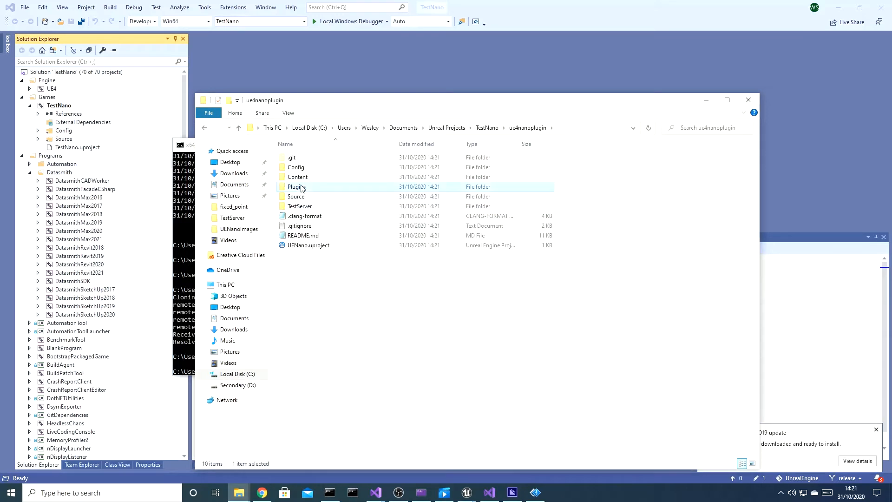
Step: Copy the plugin's Plugins folder into TestNano and regenerate its Visual Studio project files
double_click(296, 186)
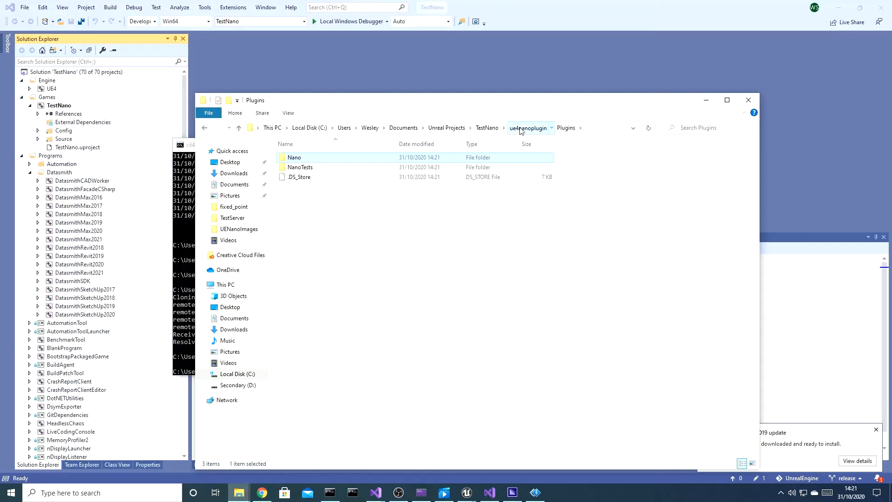
left_click(528, 127)
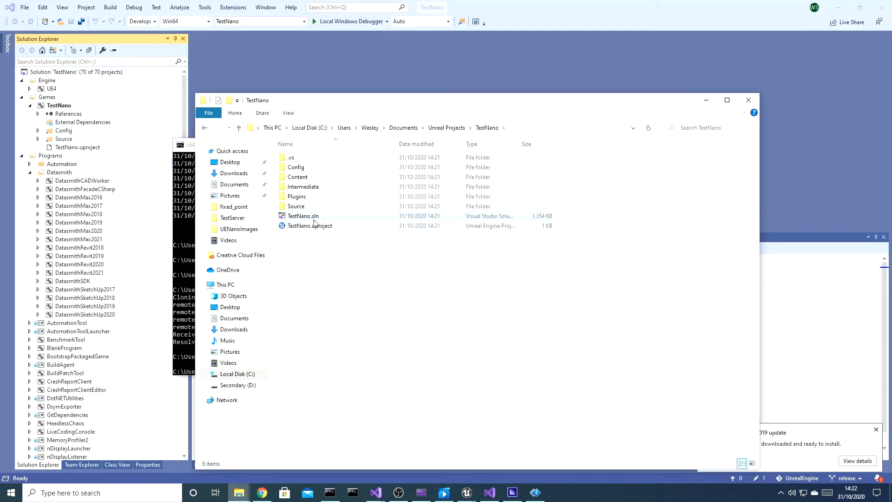
right_click(310, 225)
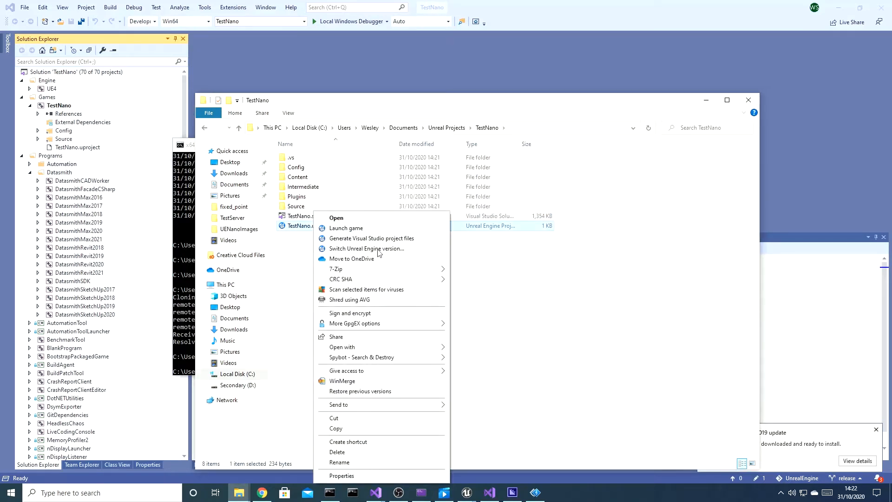
left_click(368, 238)
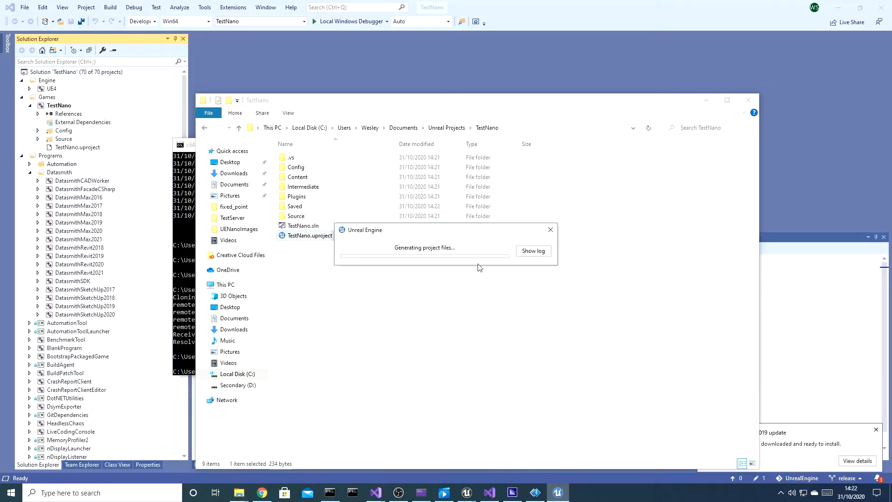
mouse_move(446, 294)
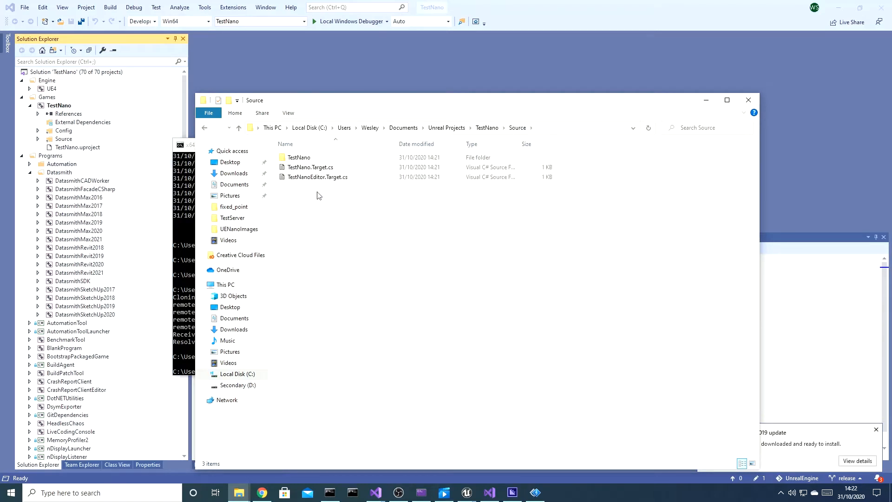
Step: Add "Nano" to the dependency modules in TestNano.Build.cs and save it
double_click(299, 157)
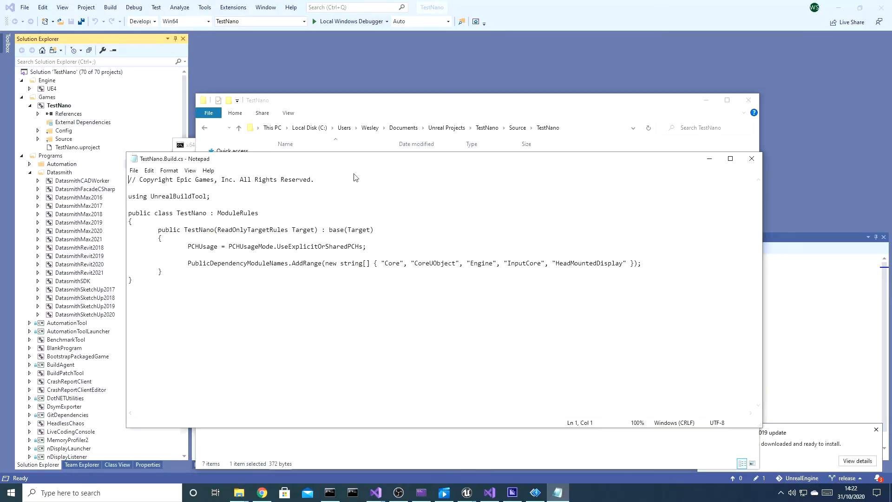
left_click(625, 263)
type(", \"Nano\"")
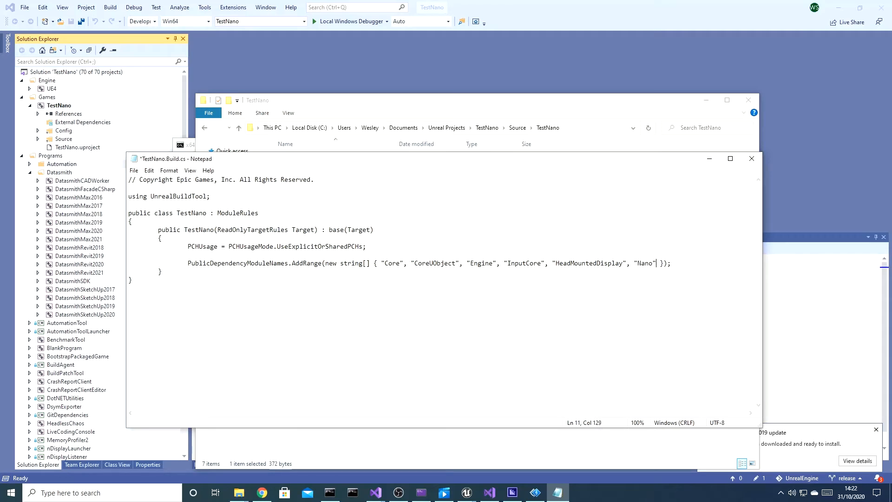
key("ctrl+s")
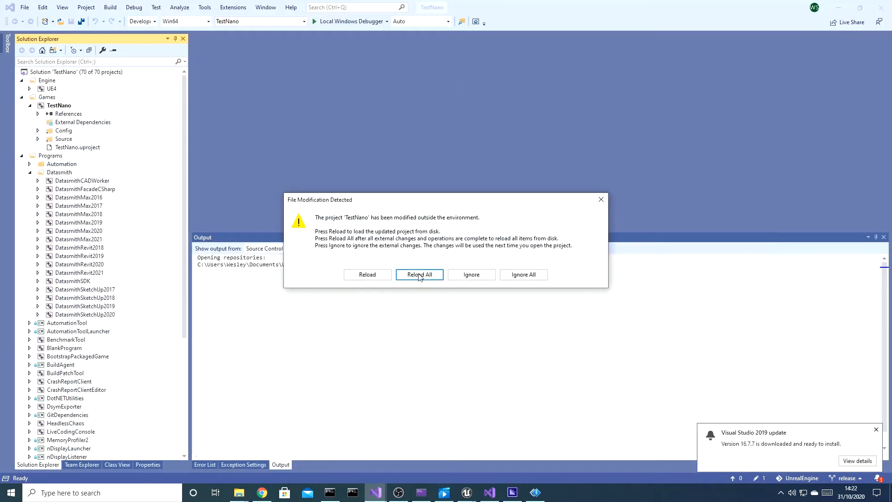
Step: Reload the changed projects and run TestNano with the Local Windows Debugger
left_click(419, 274)
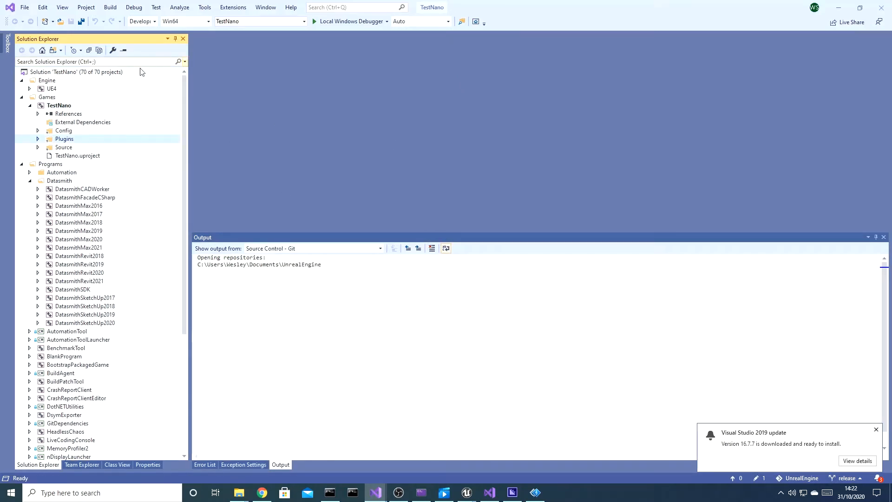
left_click(60, 105)
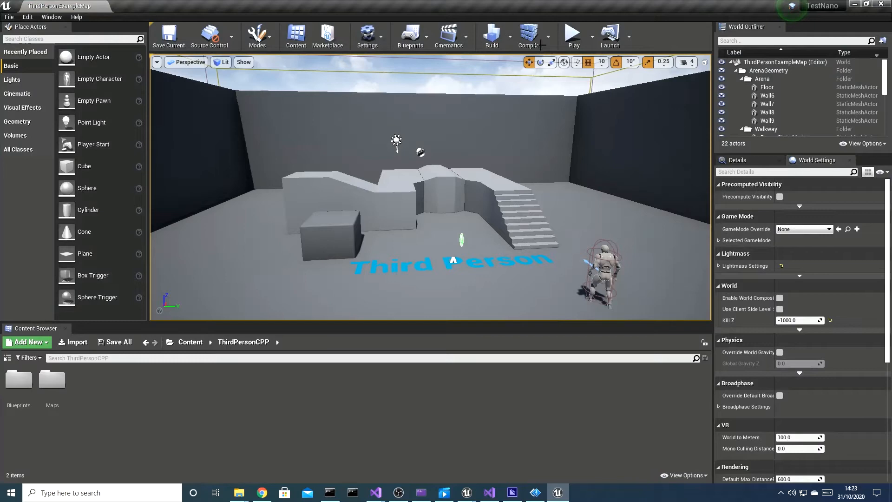
Step: Create a Blueprint class NanoGameInstance with Game Instance as parent
left_click(572, 33)
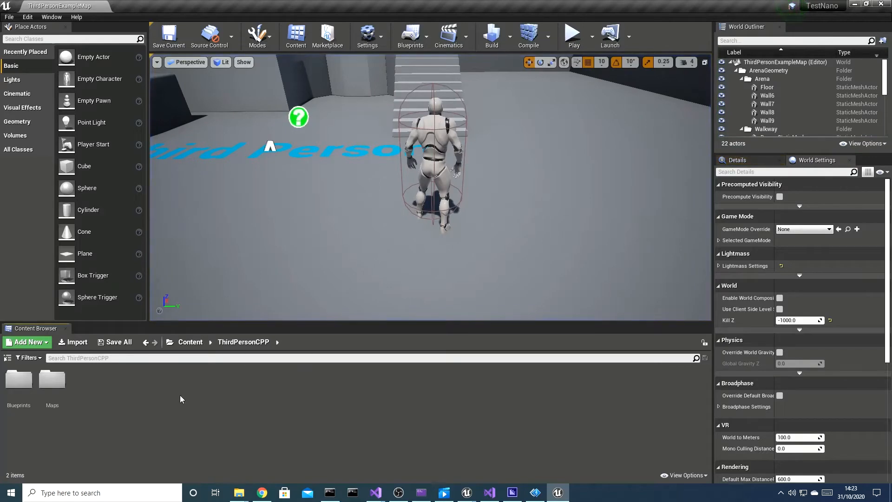
left_click(27, 341)
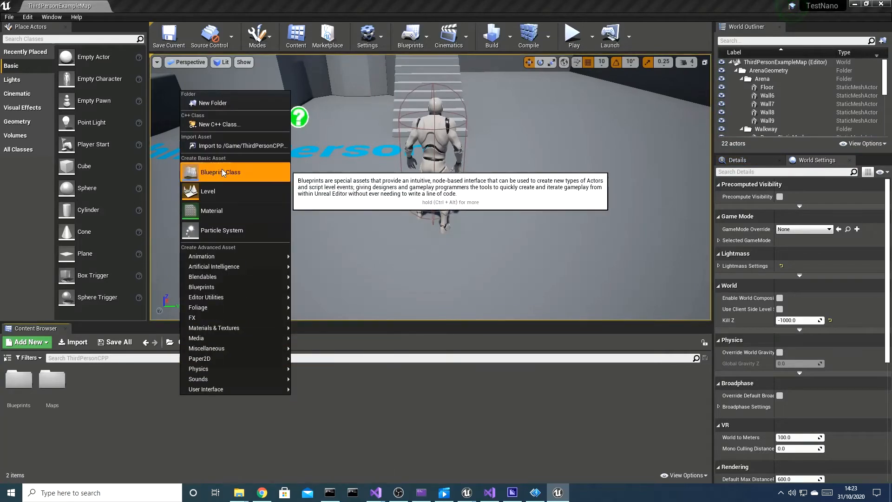
left_click(220, 172)
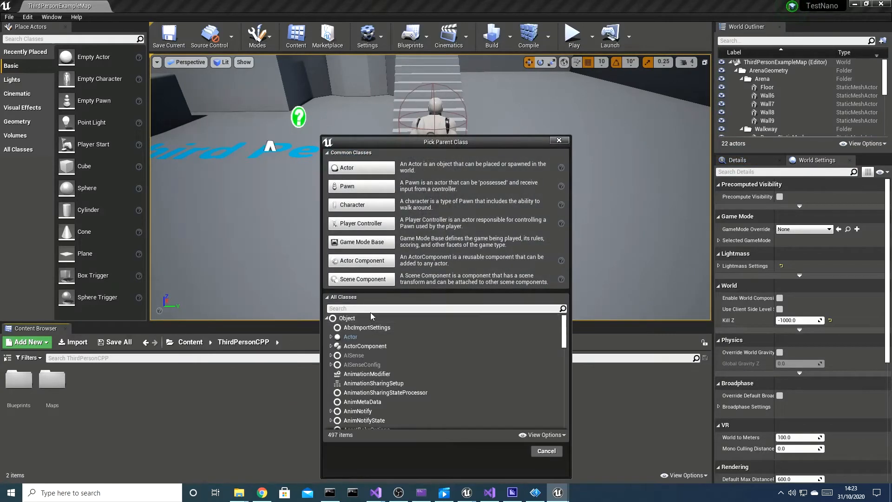
type("gameinst")
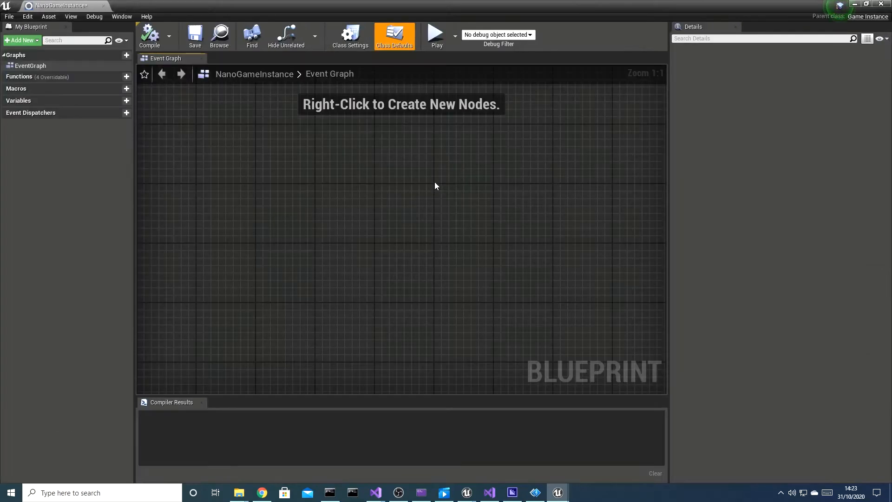
Step: Construct a NanoManager on Event Init and set its Rpc Url to the http server address
right_click(435, 185)
type("nan")
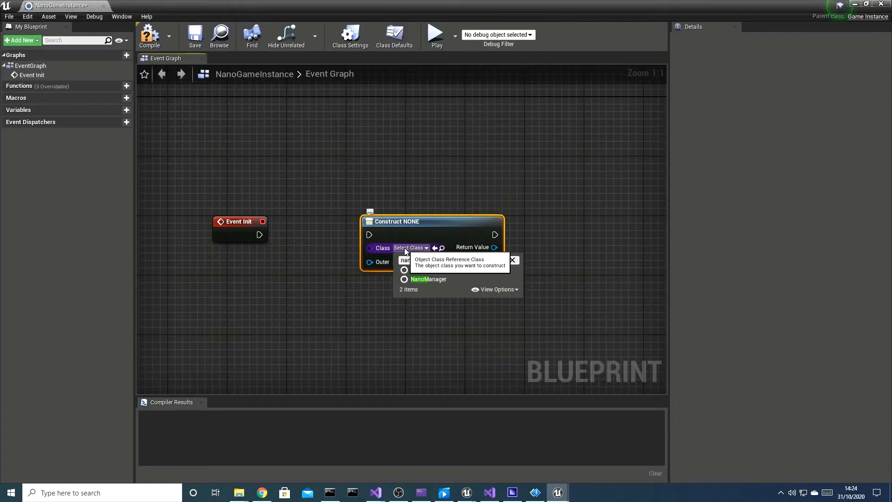
left_click(429, 279)
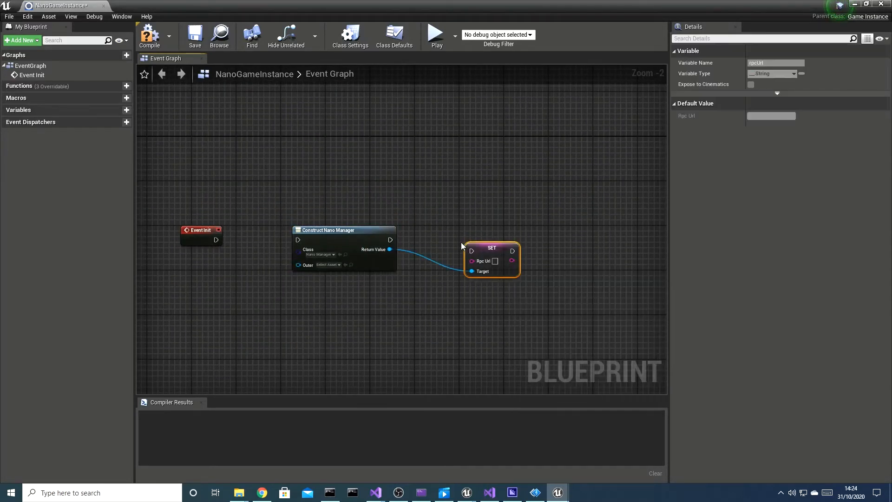
left_click_drag(491, 260, 503, 243)
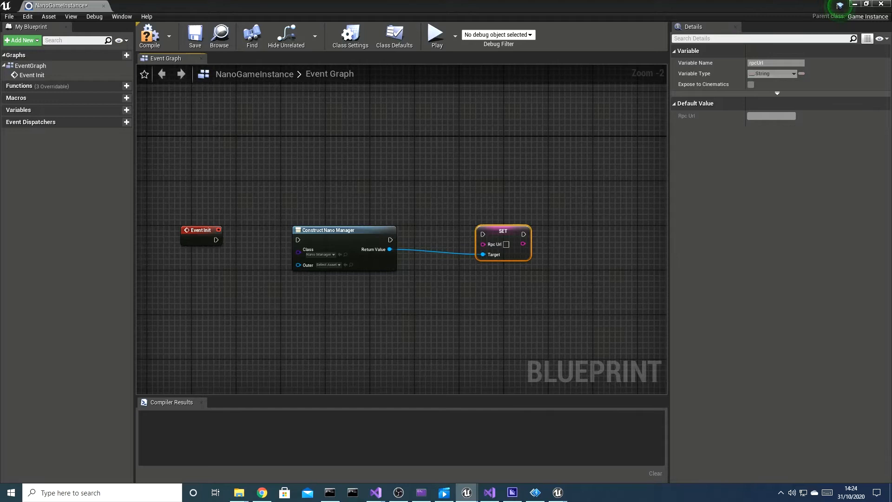
mouse_move(506, 245)
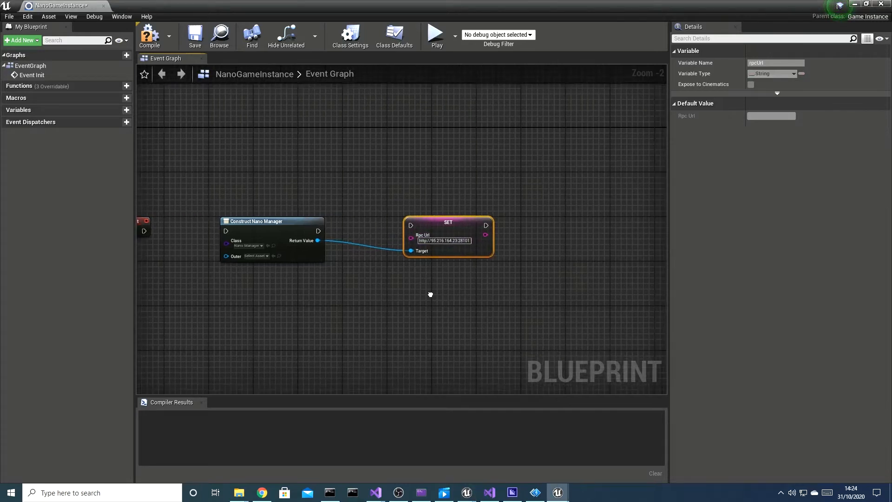
scroll("down", 3)
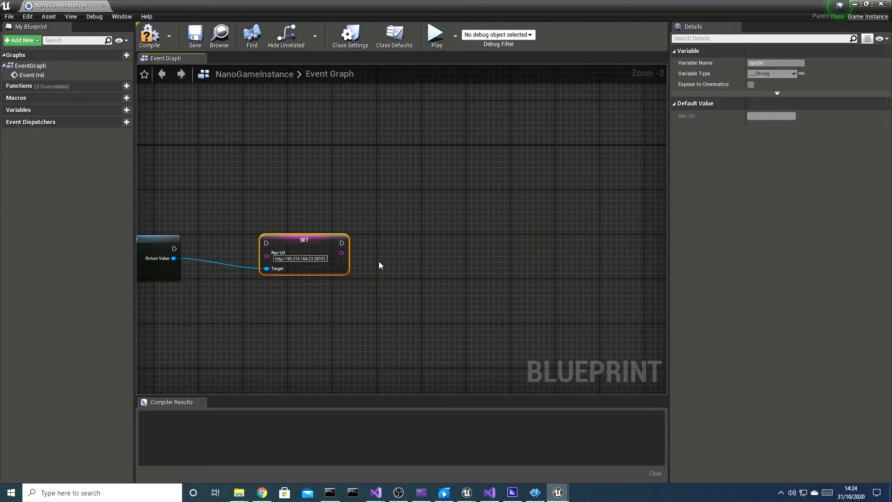
scroll("down", 3)
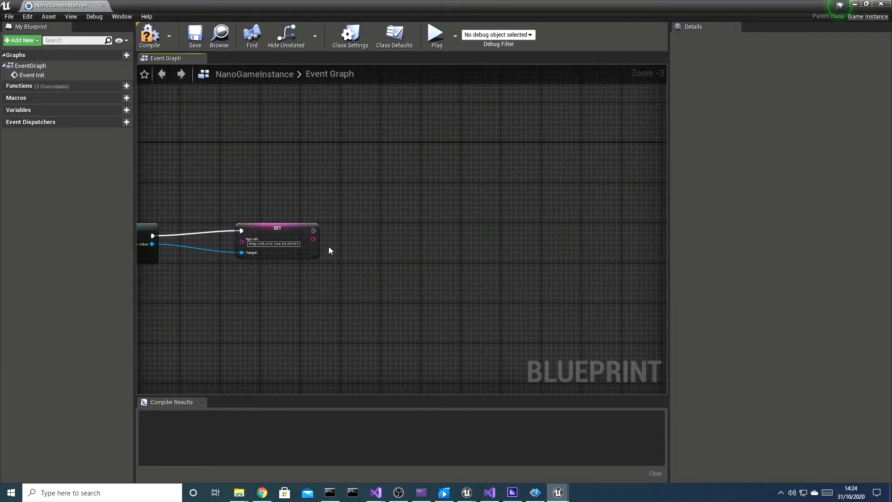
mouse_move(313, 231)
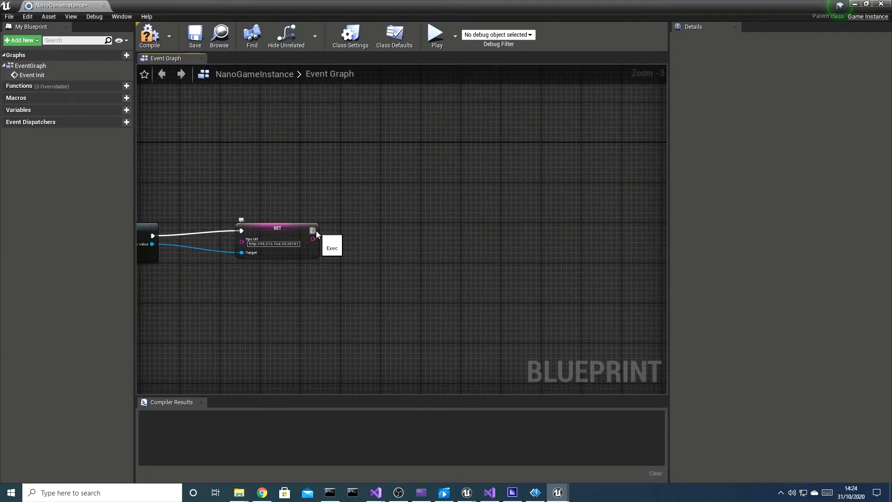
Step: Construct a Nano Websocket with self as Outer and connect it to 95.216.164.23:29103
type("cons")
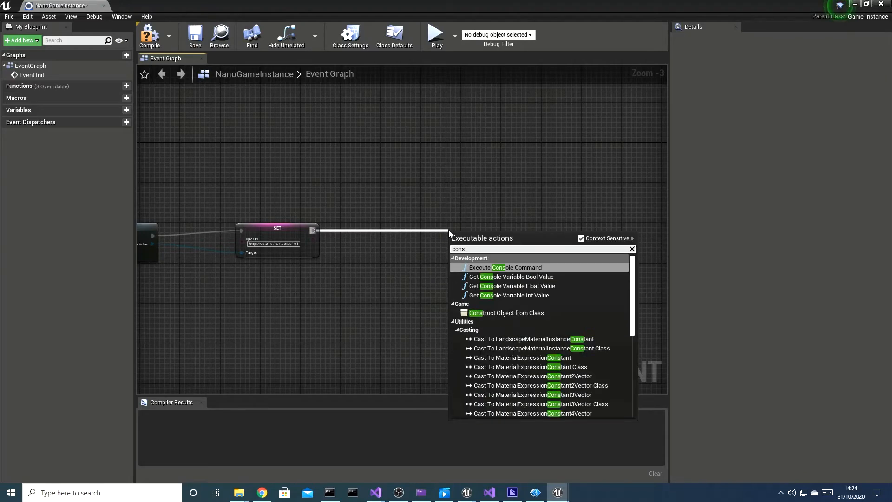
left_click(504, 313)
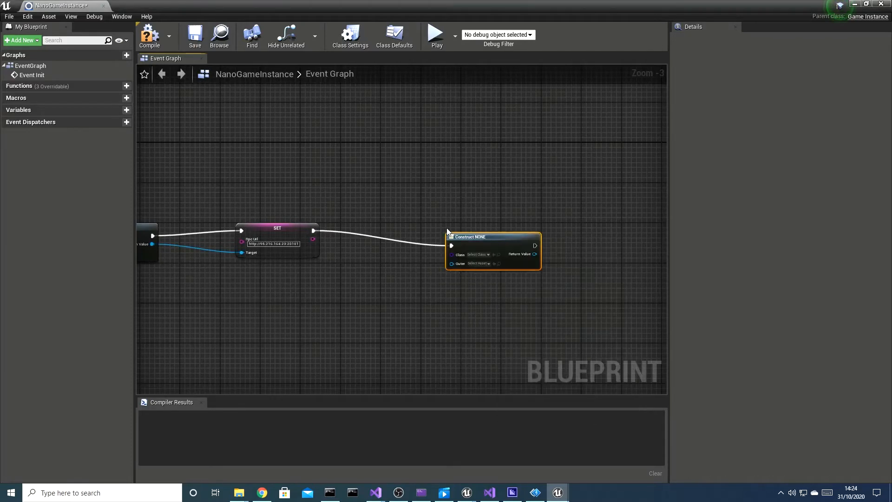
left_click(477, 254)
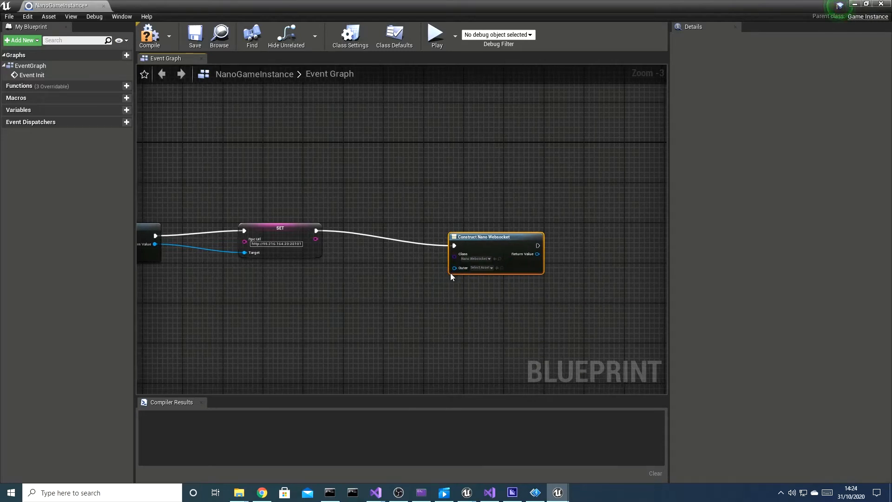
type("self")
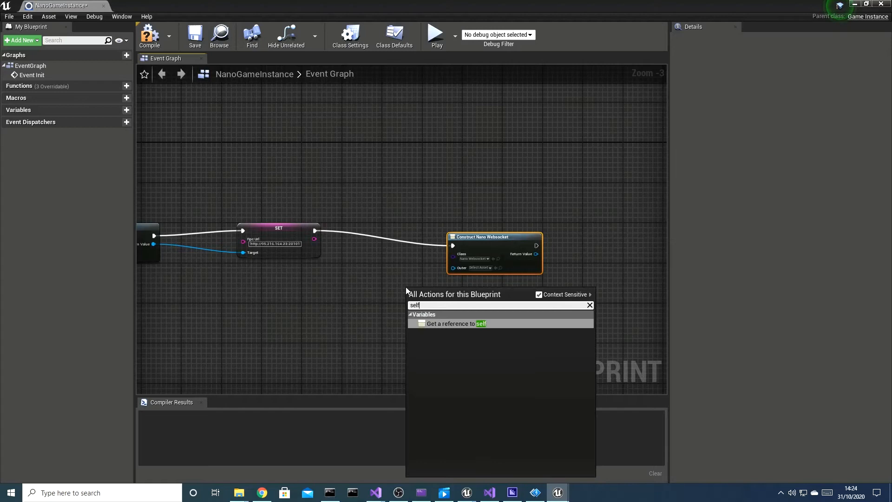
left_click(452, 323)
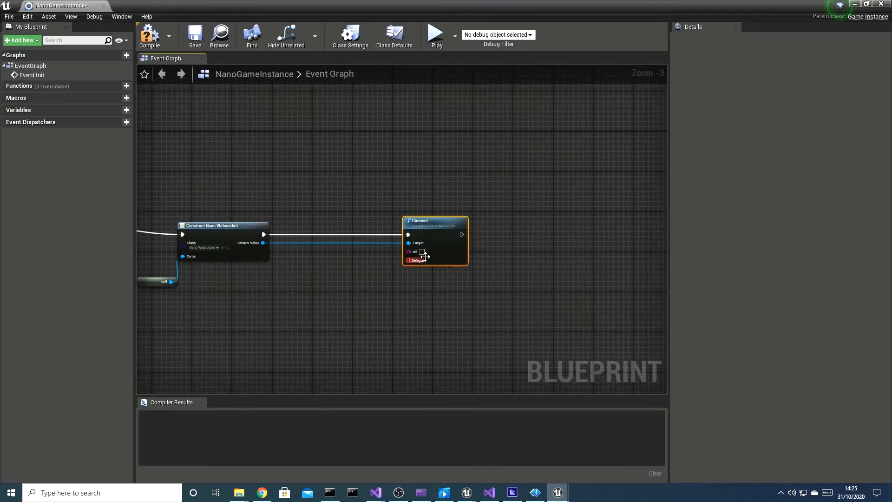
type("95.216.164.23:29103")
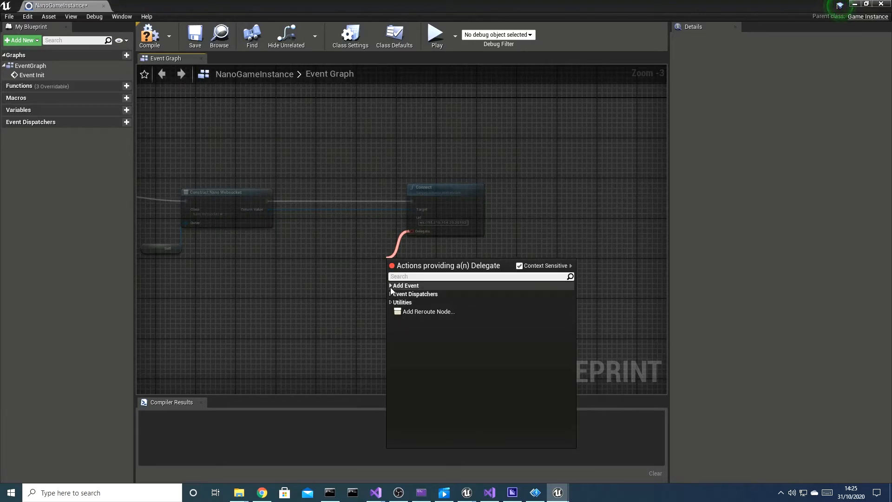
Step: Add an OnConnect custom event that breaks the response, branches on Error and prints an error message
left_click(405, 285)
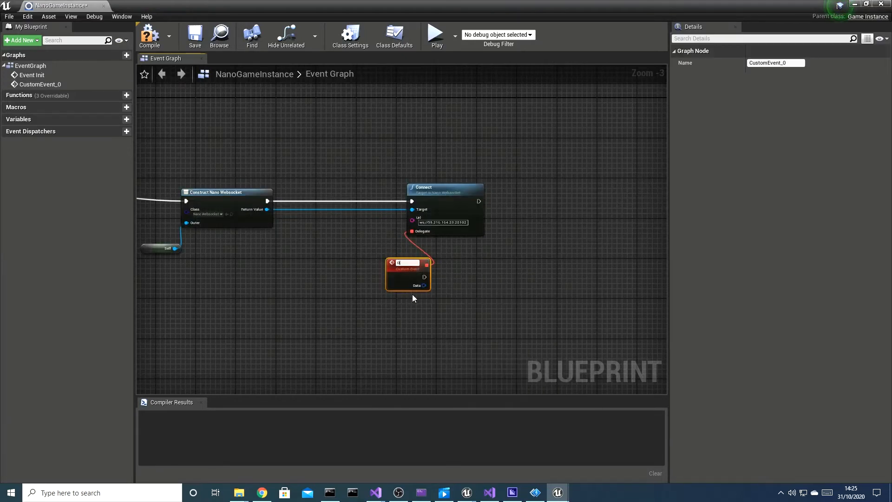
type("OnConnect")
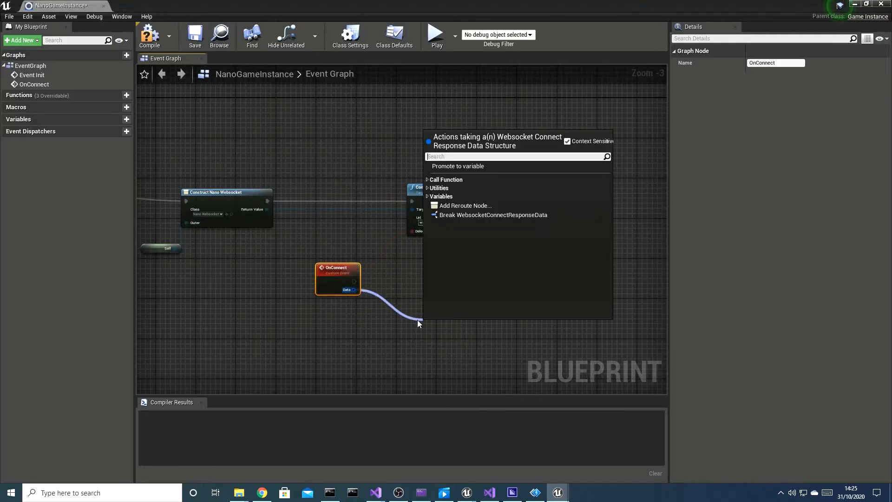
left_click(493, 215)
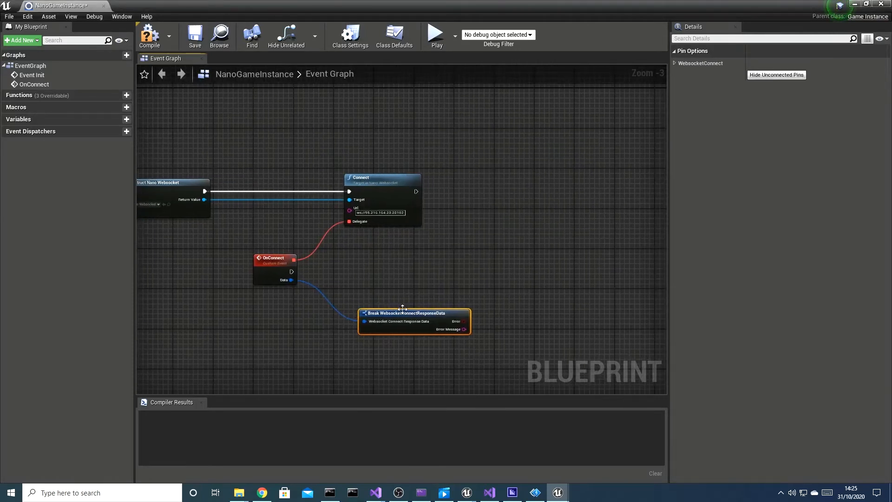
left_click_drag(414, 321, 359, 324)
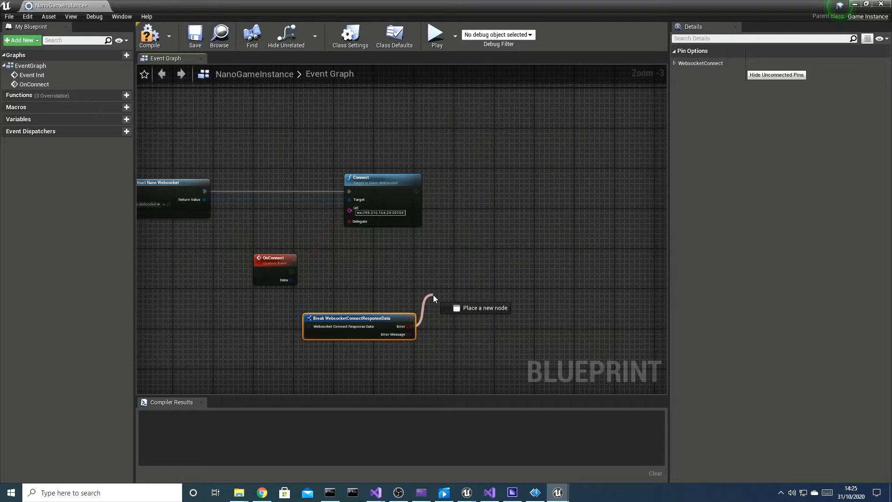
type("branc")
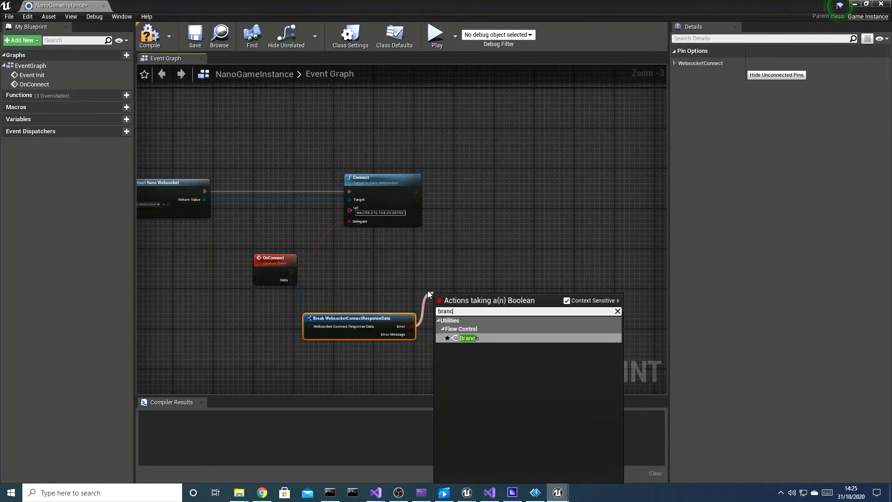
left_click(467, 338)
type("pr")
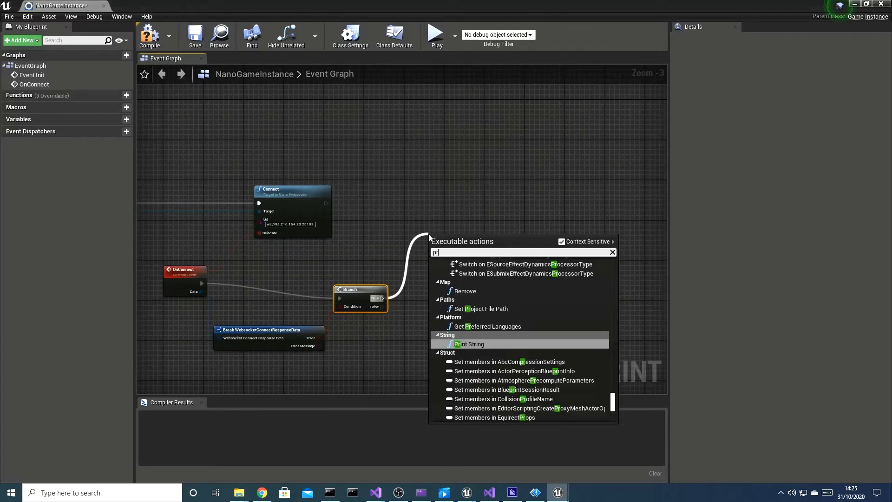
left_click(467, 344)
type("Error websocket connection")
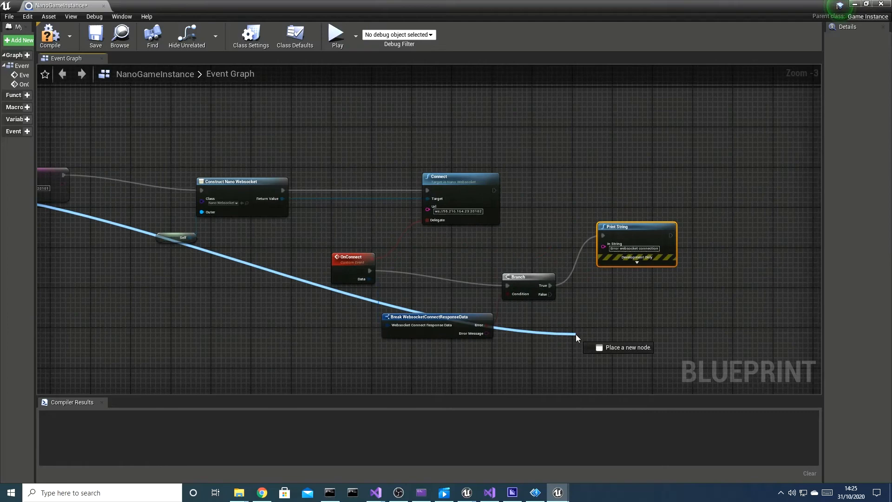
left_click(576, 338)
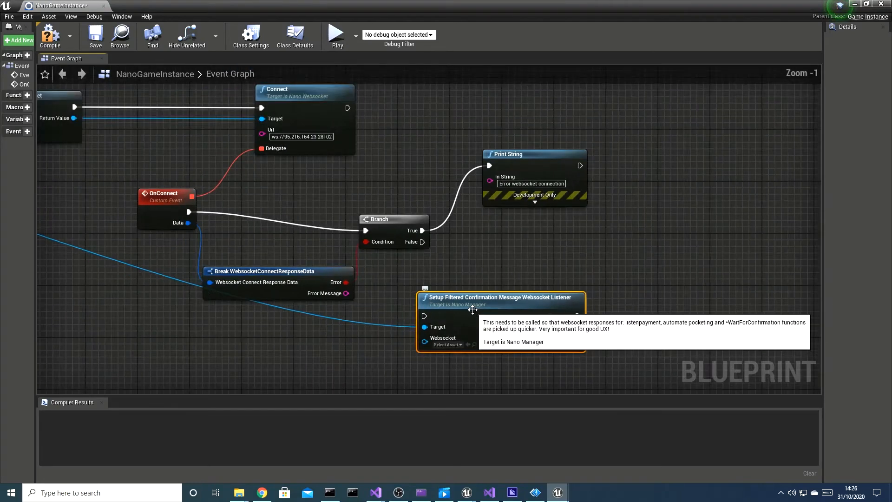
Step: Run Setup Filtered Confirmation Message Websocket Listener on the Branch False path and compile
scroll("down", 3)
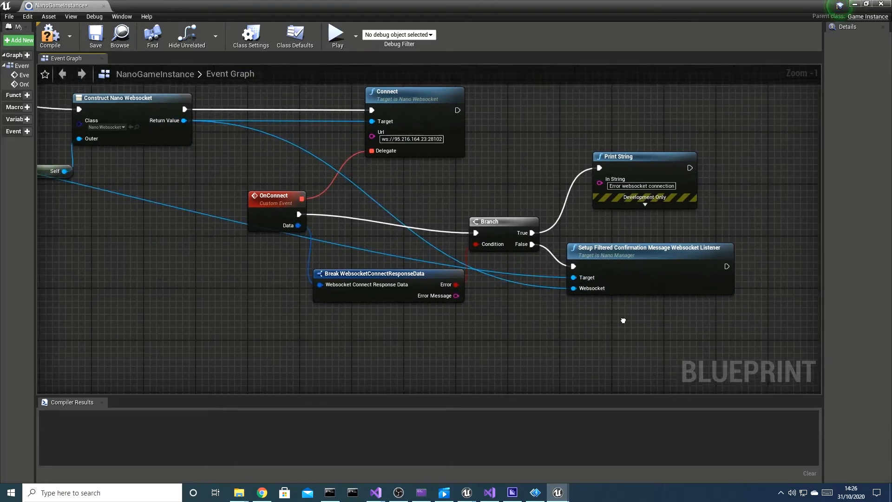
scroll("down", 3)
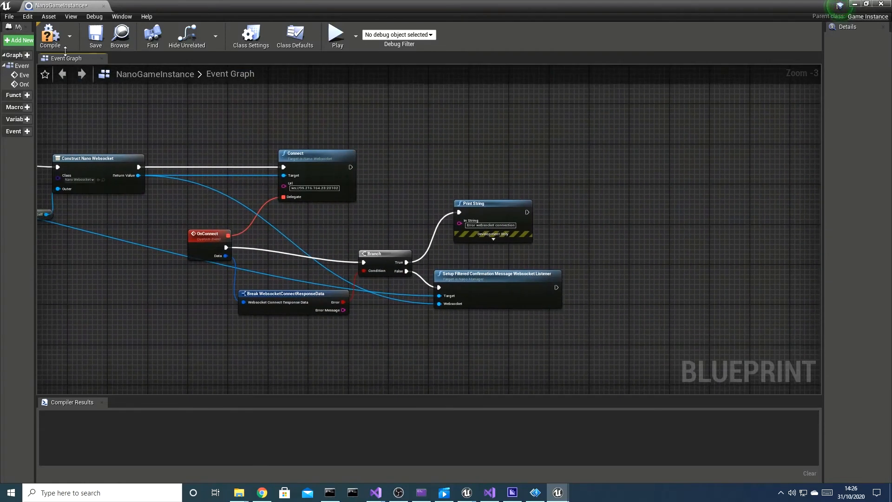
left_click(50, 35)
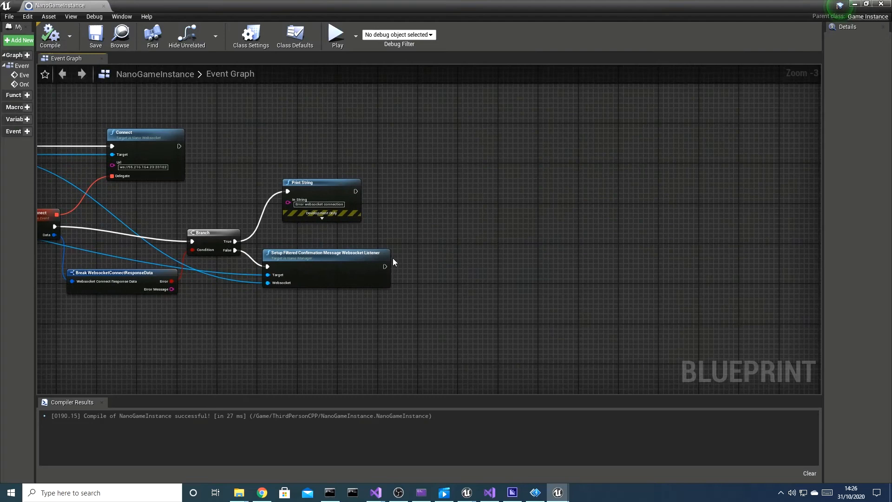
Step: Chain a Create Seed node after the websocket listener
left_click_drag(386, 267, 506, 215)
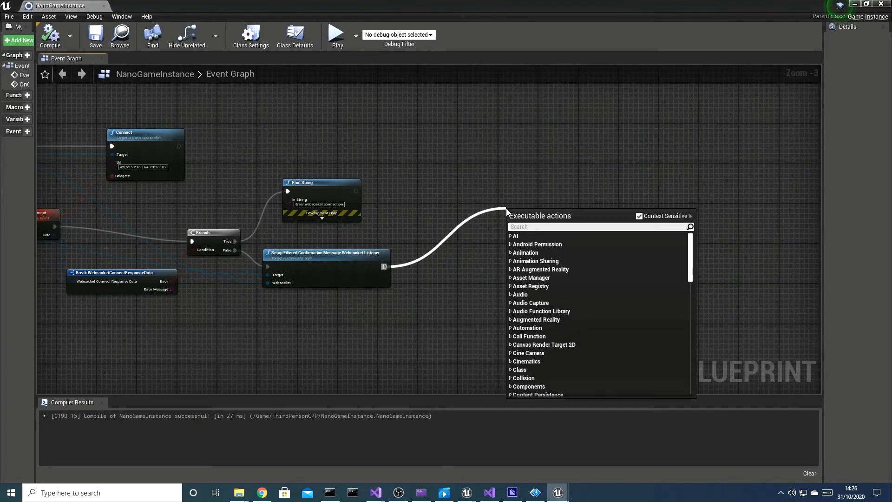
type("crea")
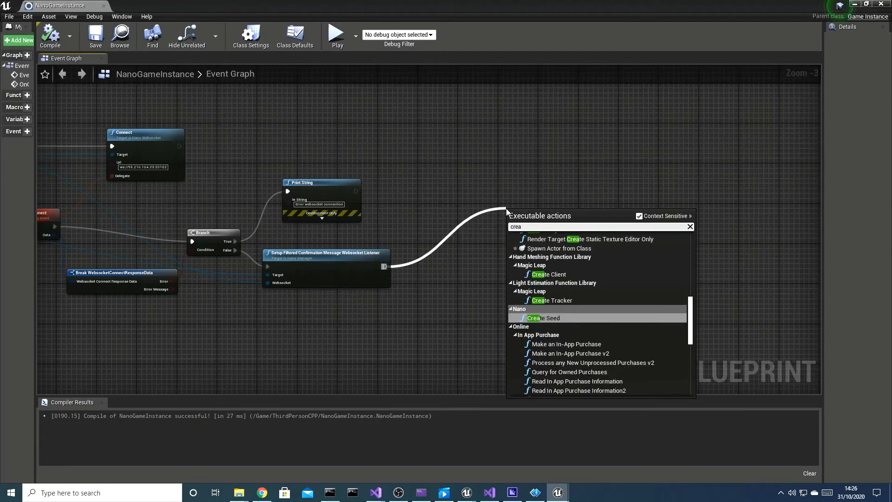
left_click(544, 318)
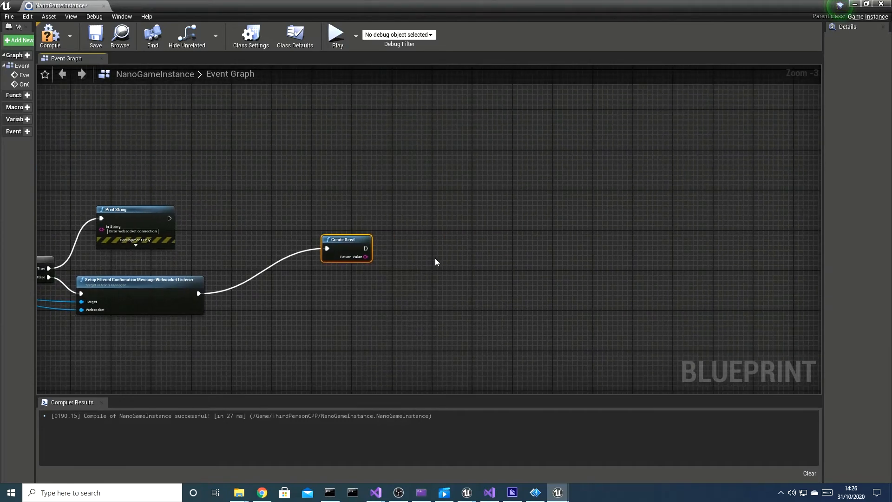
left_click_drag(435, 262, 376, 306)
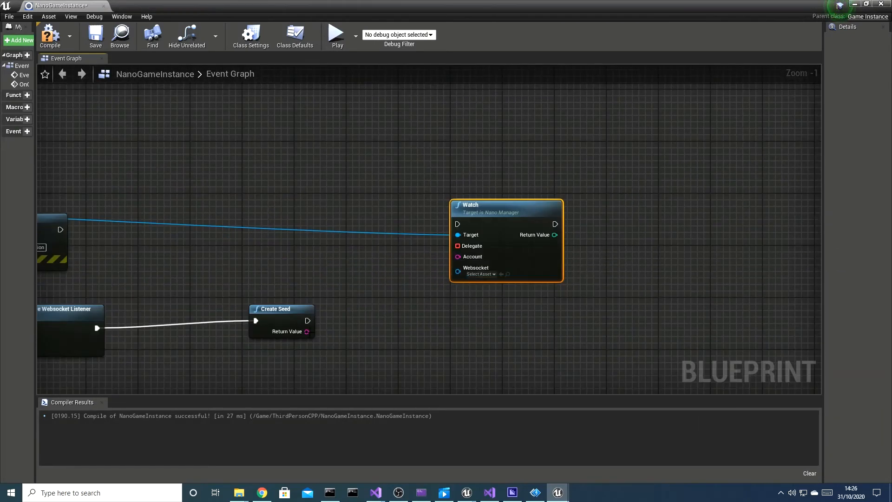
left_click_drag(305, 331, 353, 263)
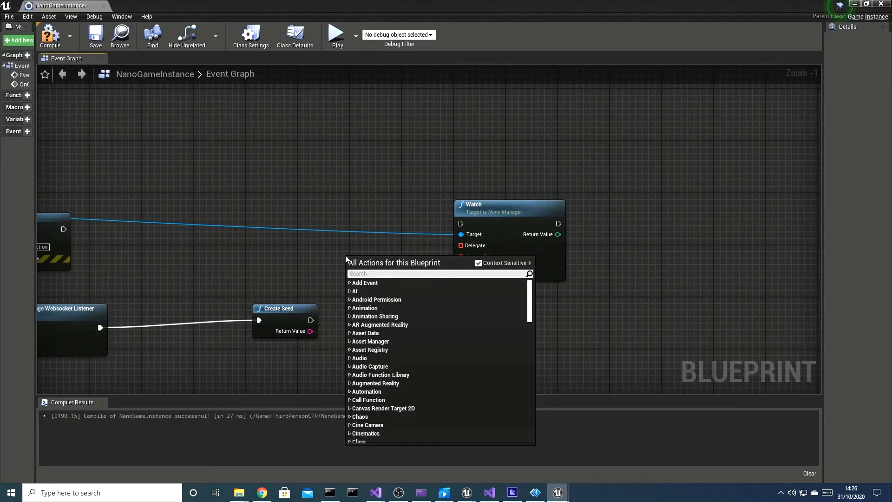
Step: Add Account from Seed converting the seed into the account fed to Watch
type("nano")
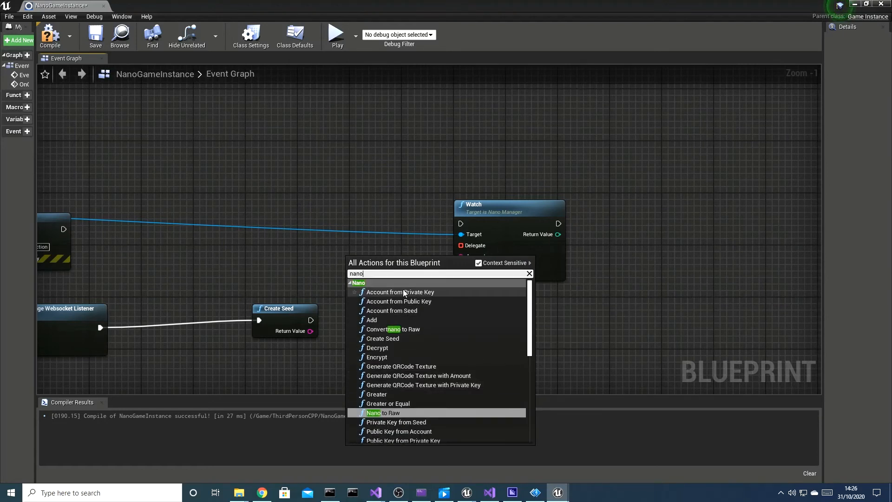
mouse_move(400, 291)
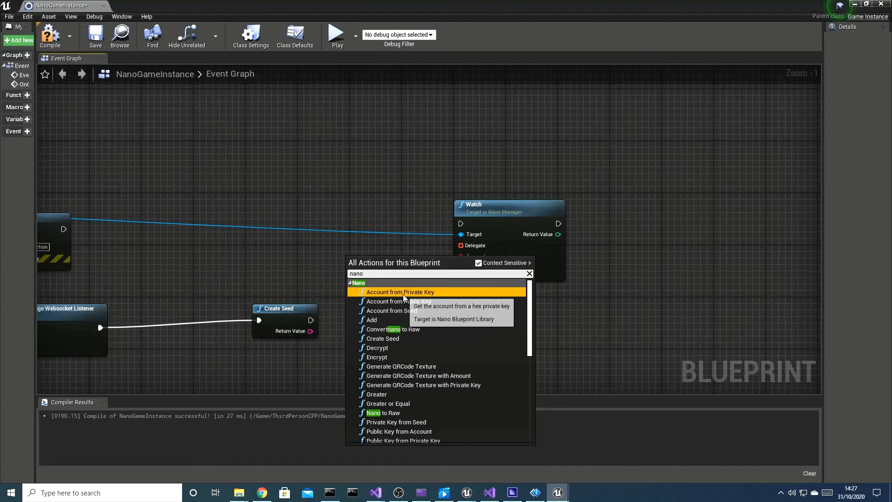
left_click(400, 291)
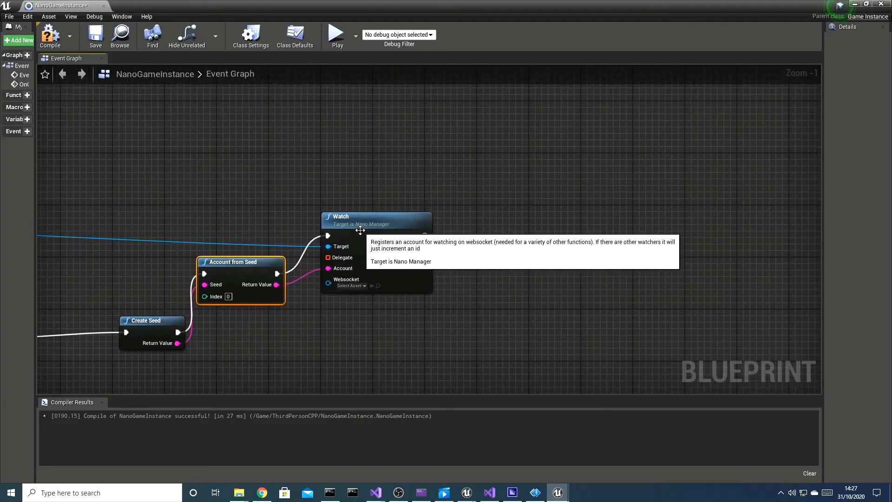
scroll("down", 3)
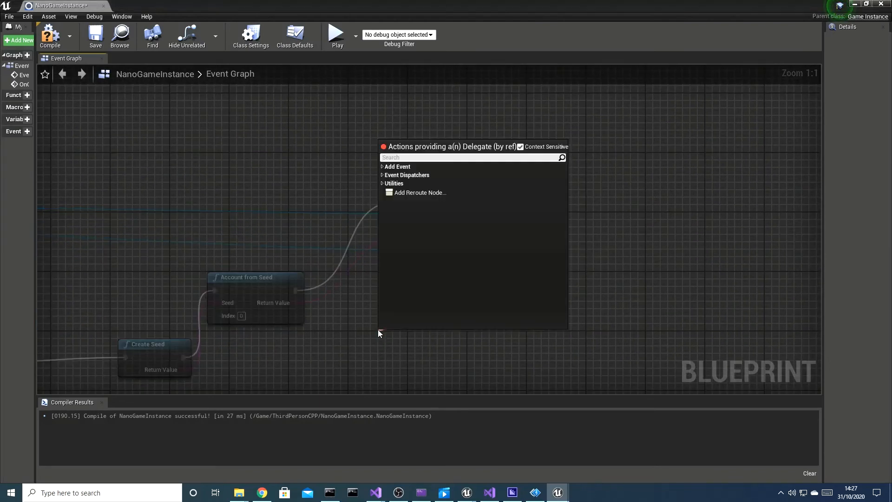
Step: Bind a new custom event named OnWatch to Watch's delegate pin
left_click(398, 166)
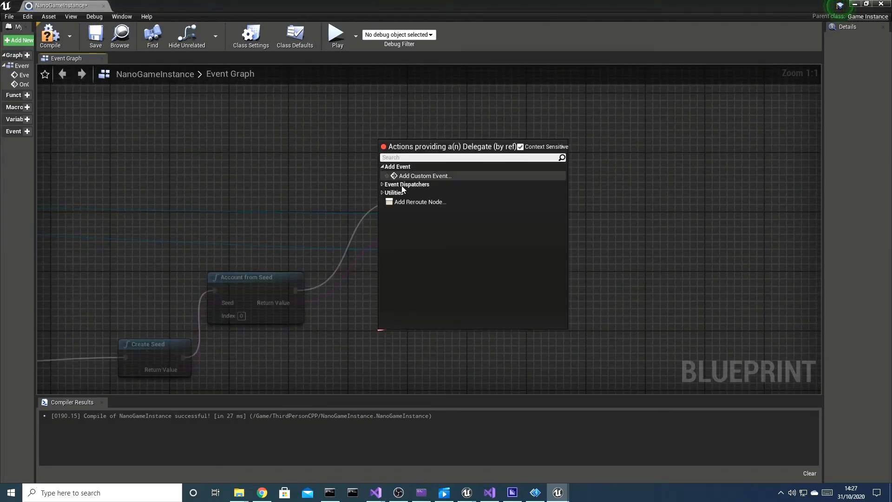
left_click(424, 175)
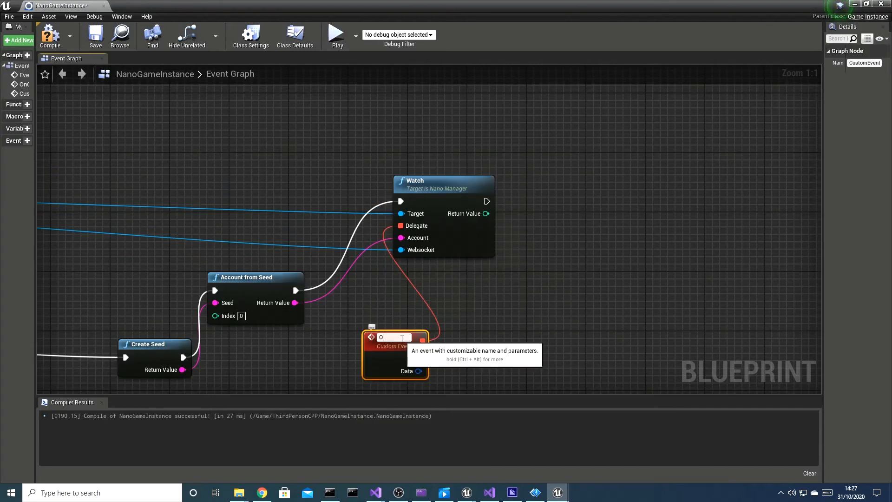
type("nWatch")
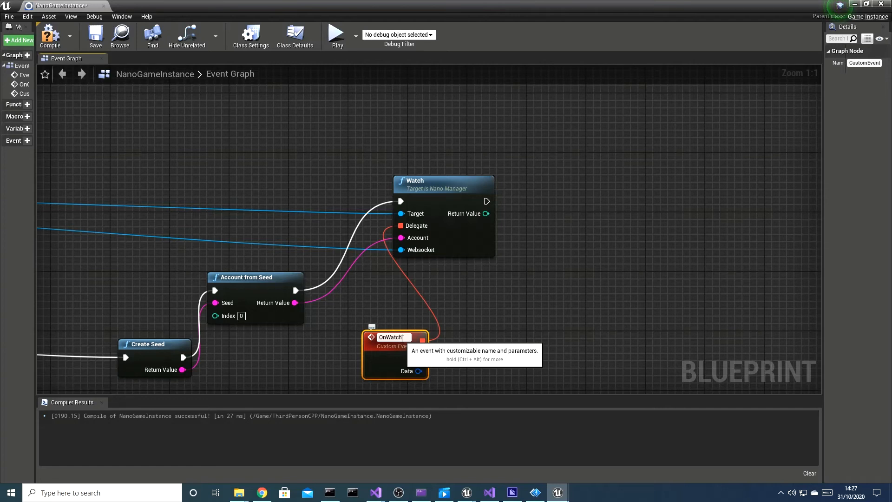
mouse_move(438, 371)
type("b")
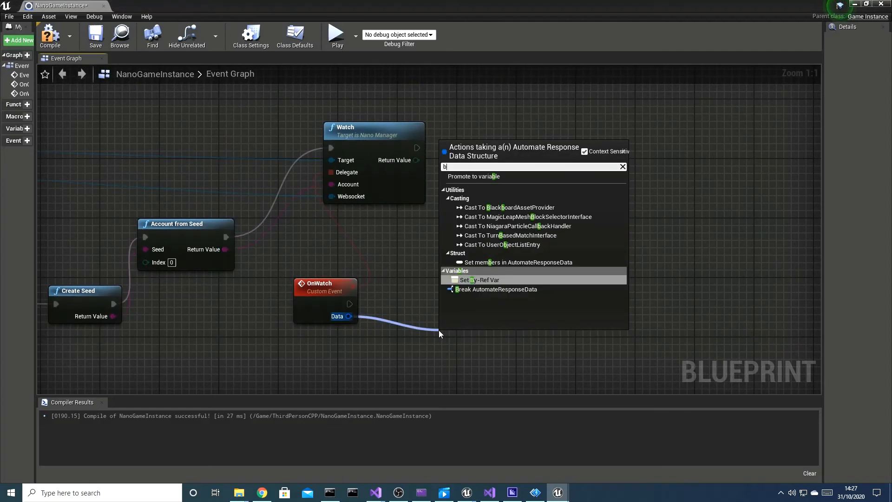
Step: Break the response data and branch on Error into Print String nodes, one printing 'ZAAZAZ'
left_click(496, 289)
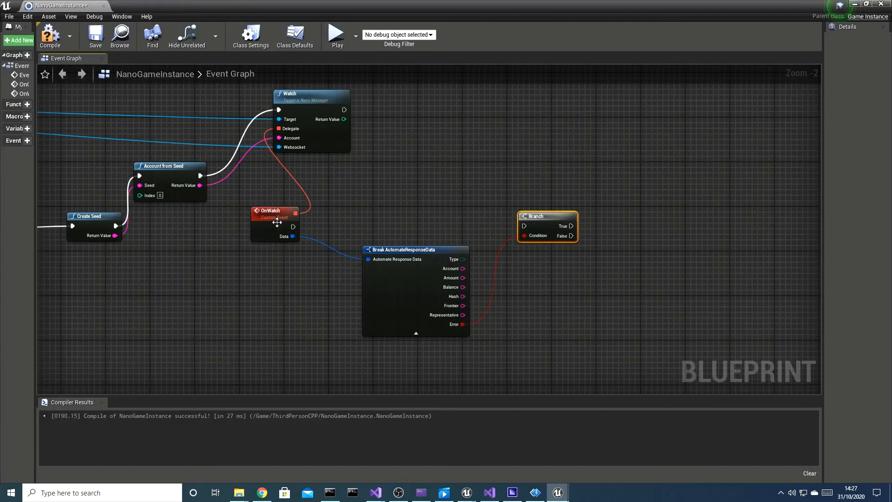
left_click_drag(292, 226, 522, 226)
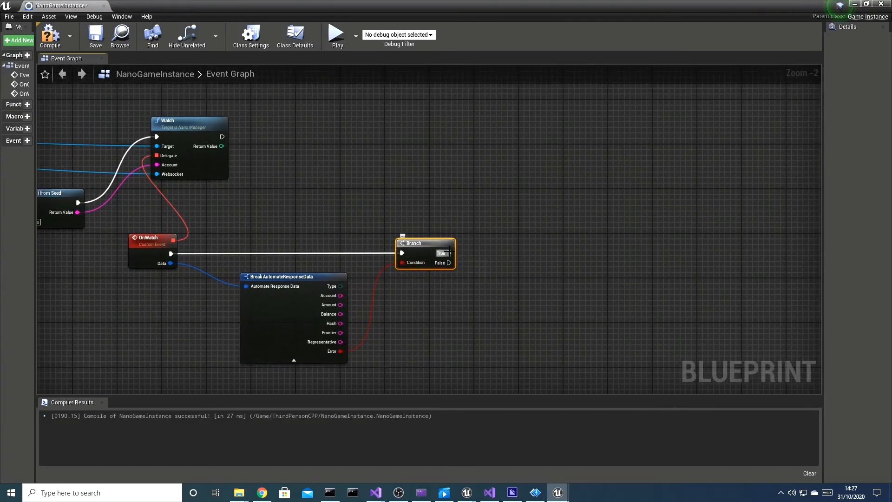
left_click_drag(449, 262, 543, 336)
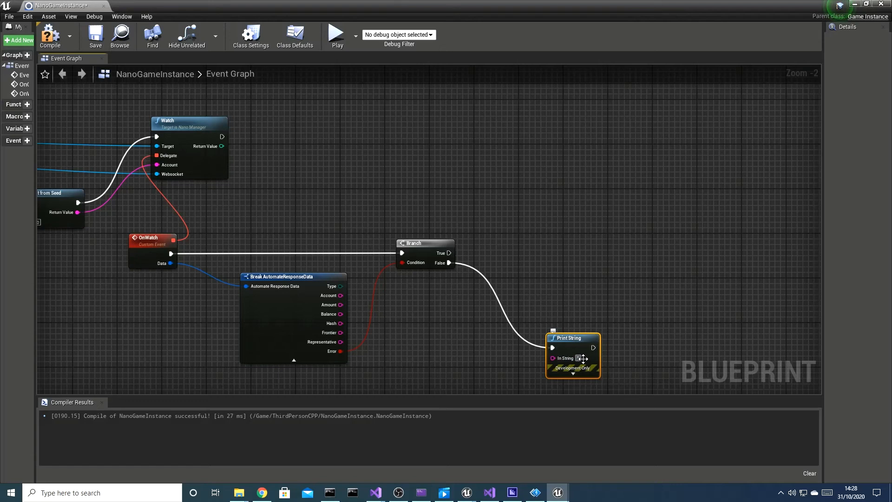
type("ZAAZAZAZAZZ\"")
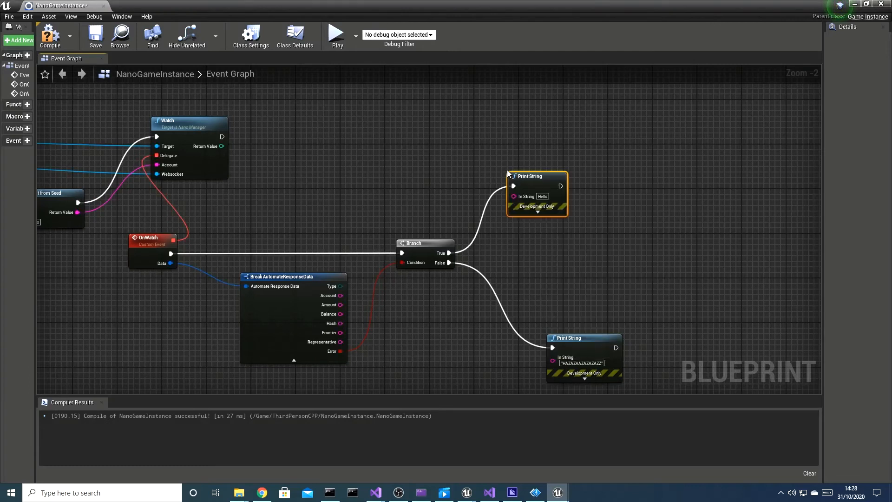
mouse_move(515, 196)
type("Error w")
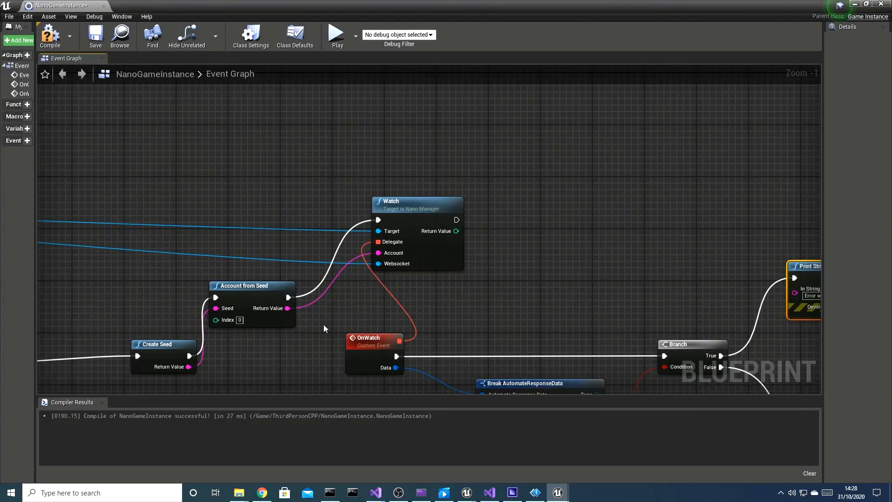
mouse_move(286, 272)
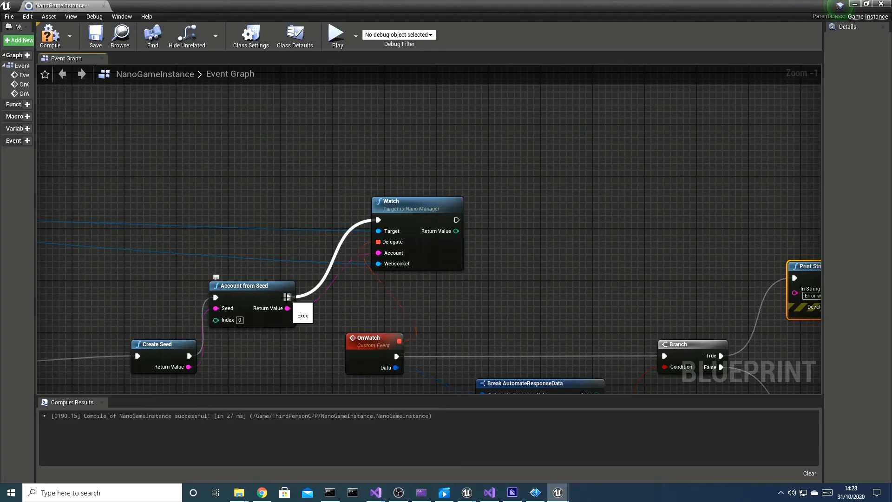
Step: Set the Construct widget node's class to QRCodePlane
scroll("down", 3)
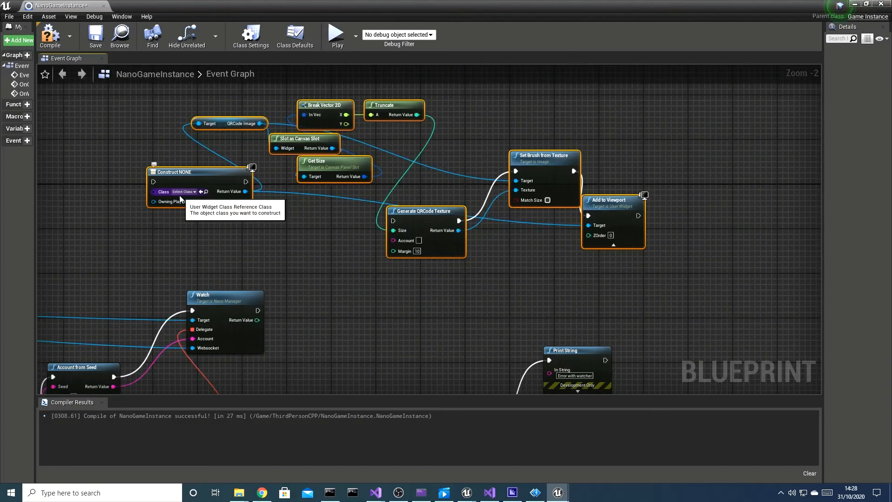
left_click(183, 192)
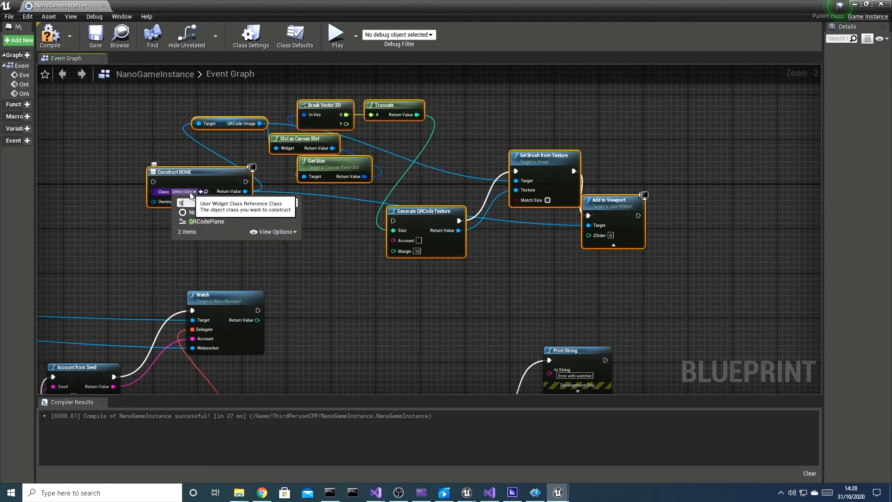
left_click(206, 222)
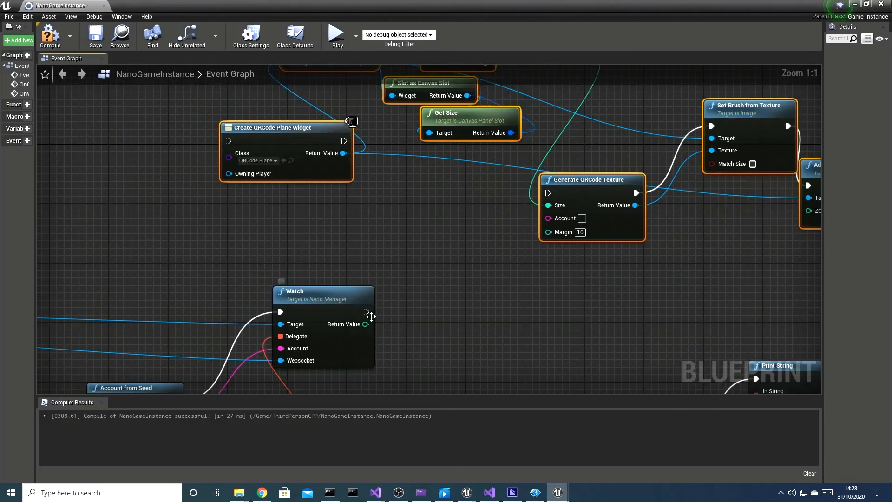
mouse_move(375, 290)
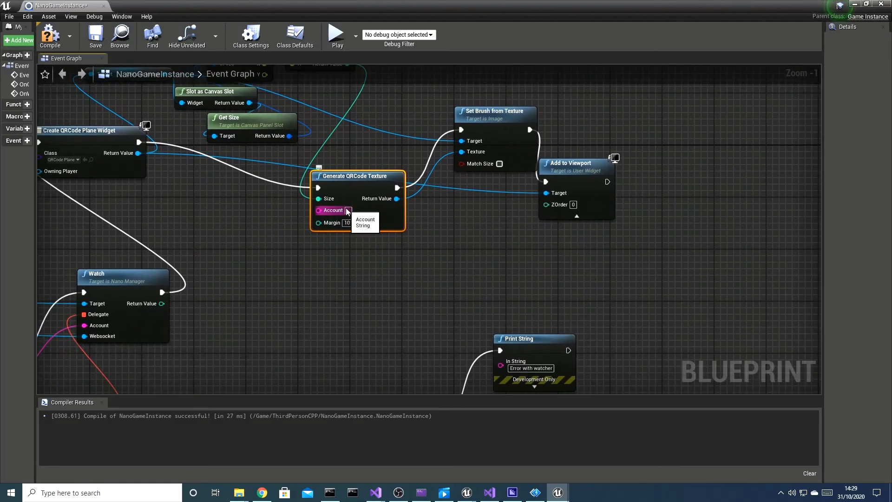
Step: Feed the seed Account into Generate QRCode Texture and arrange Add to Viewport
scroll("down", 3)
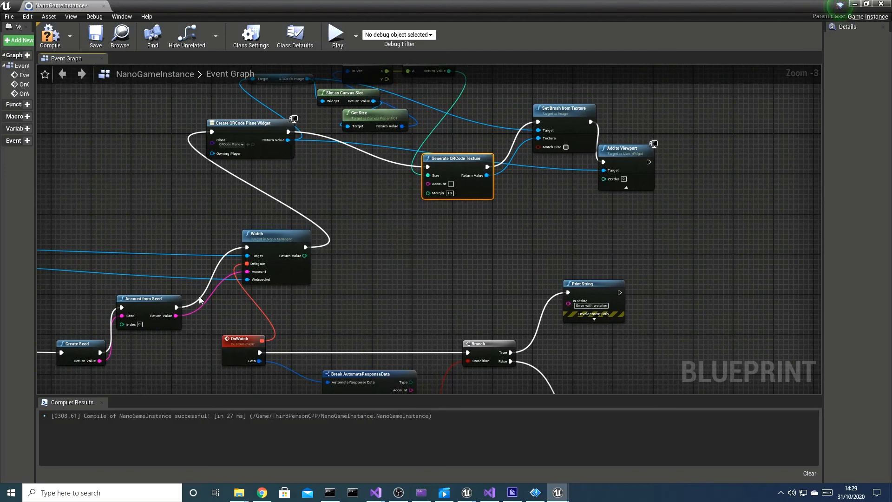
left_click_drag(177, 315, 429, 183)
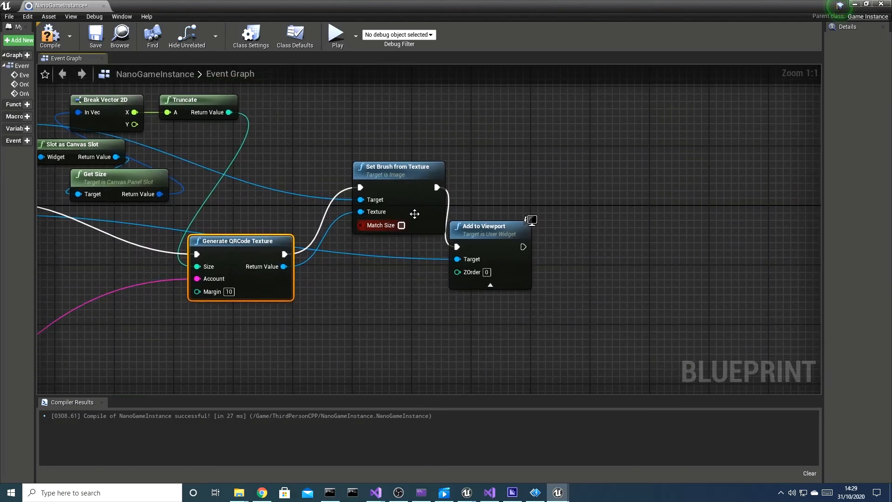
left_click_drag(490, 226, 572, 181)
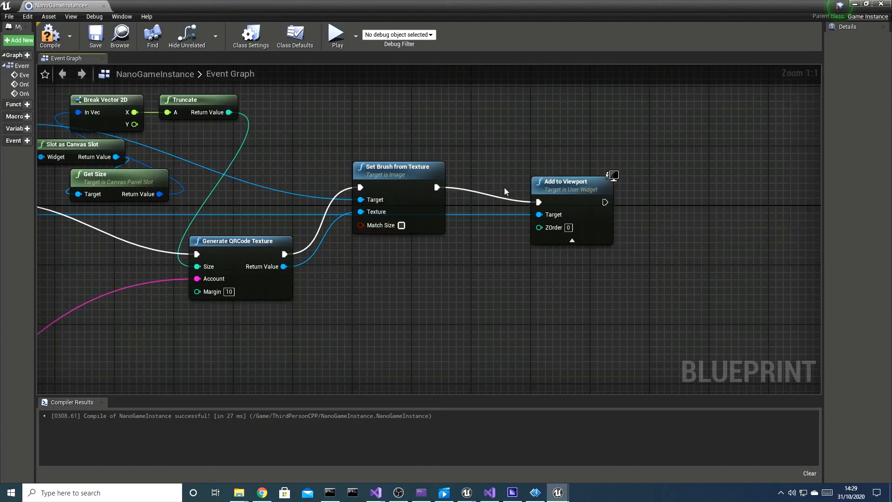
left_click(95, 35)
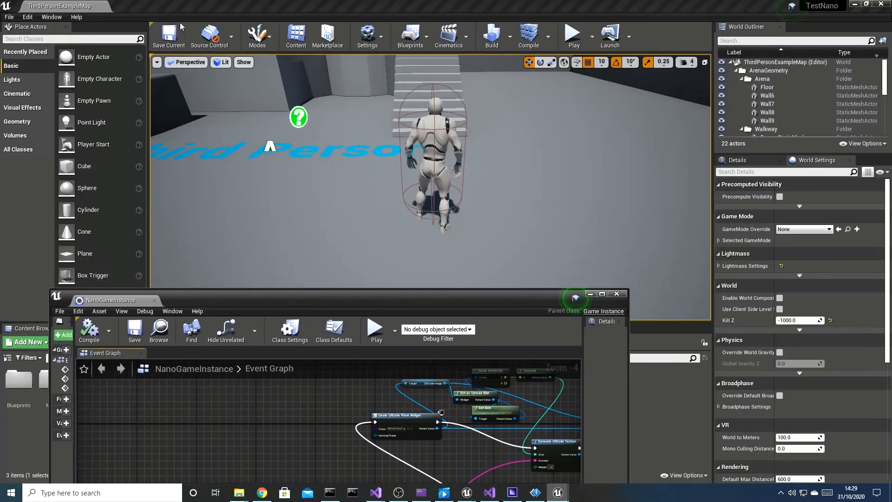
Step: Set the project's Game Instance Class to NanoGameInstance and play the level in the editor
left_click(367, 36)
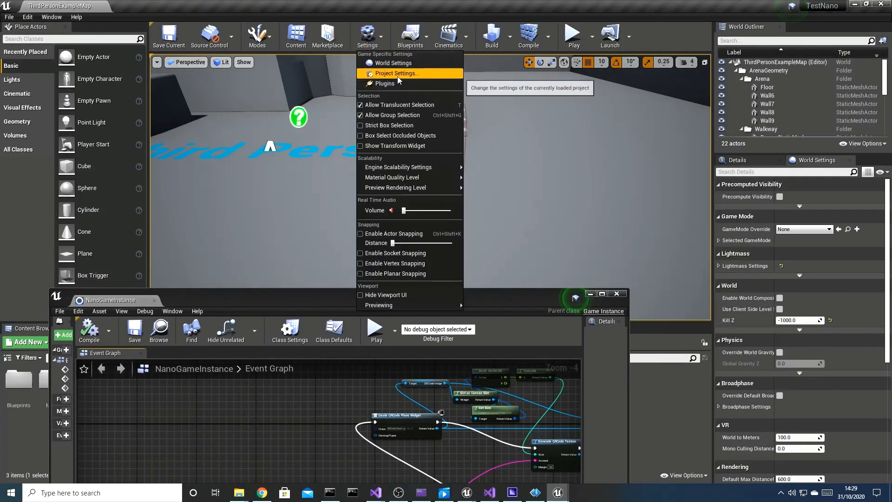
left_click(394, 72)
type("gamein")
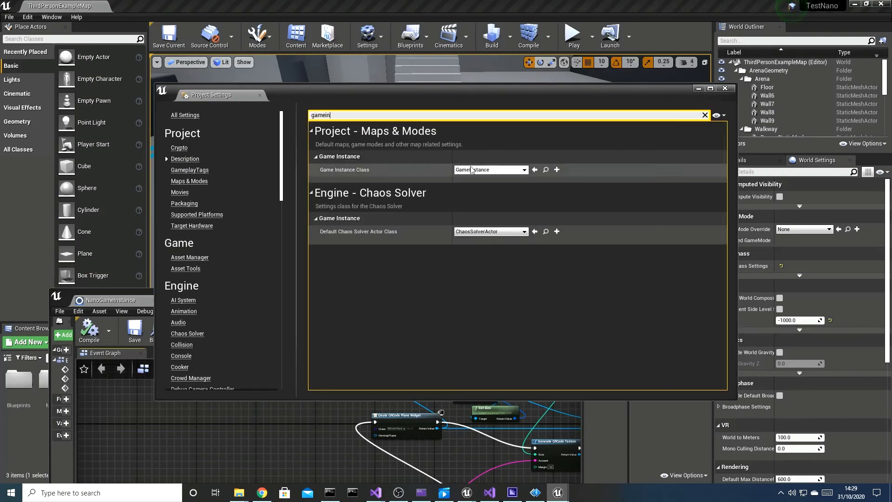
left_click(490, 169)
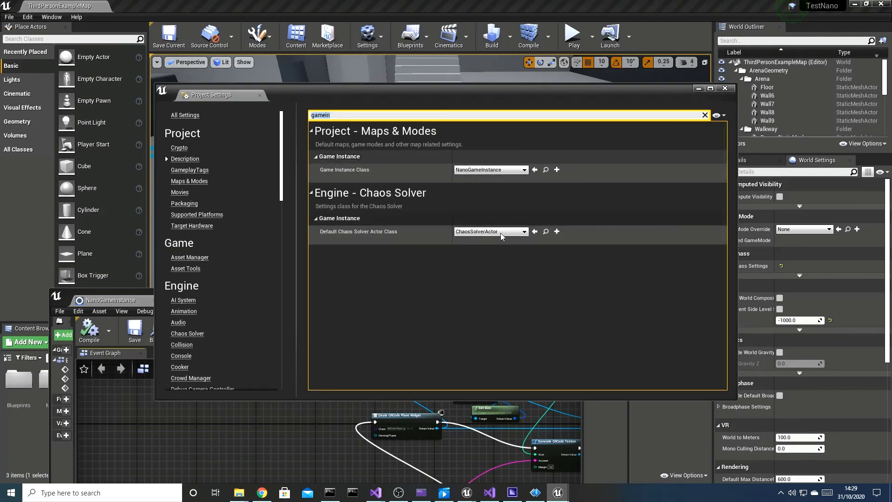
left_click(725, 88)
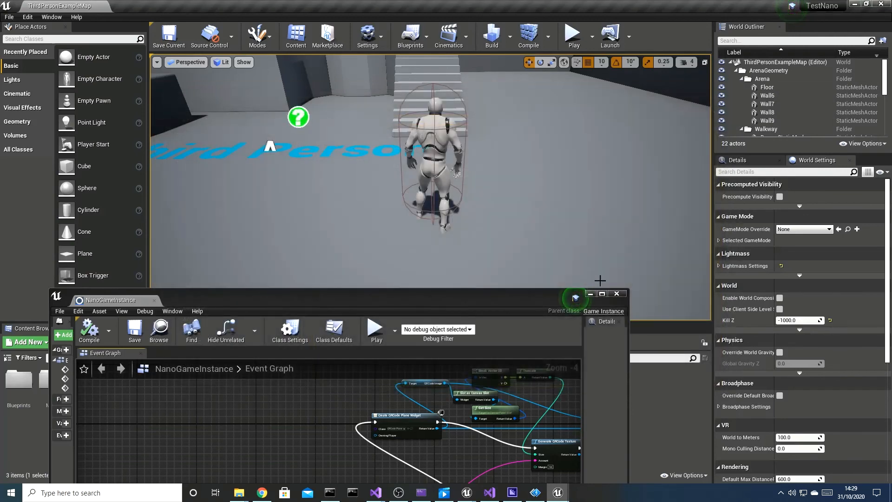
left_click(572, 32)
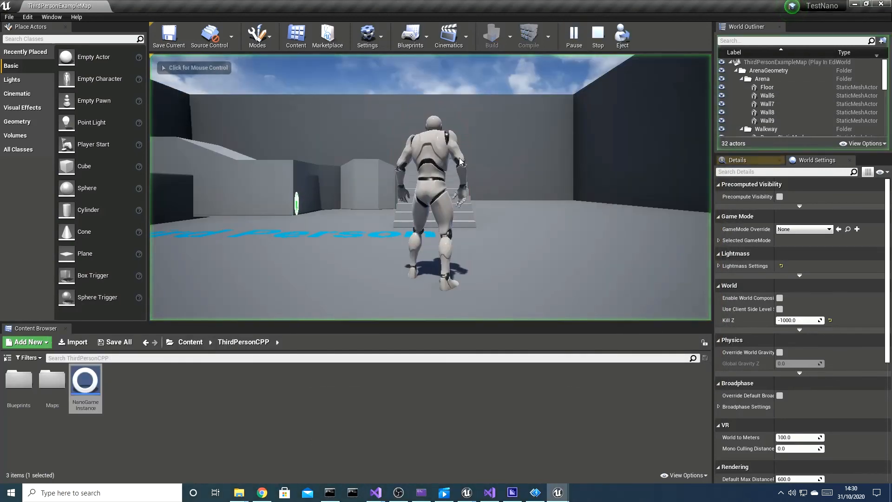